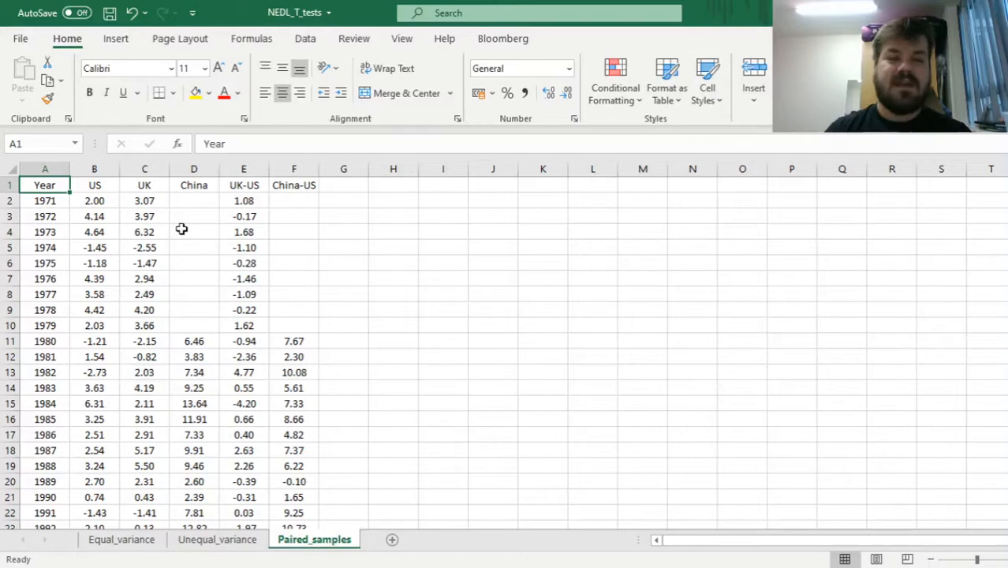
Inspect the yearly US, UK and China data, from 1971 and China's first 1980 value
left_click(94, 185)
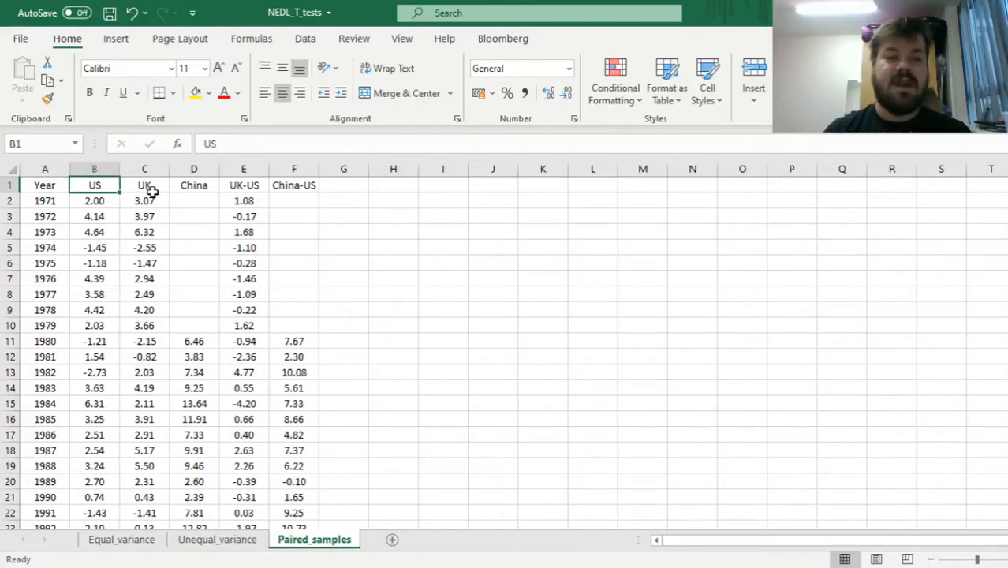
left_click(194, 185)
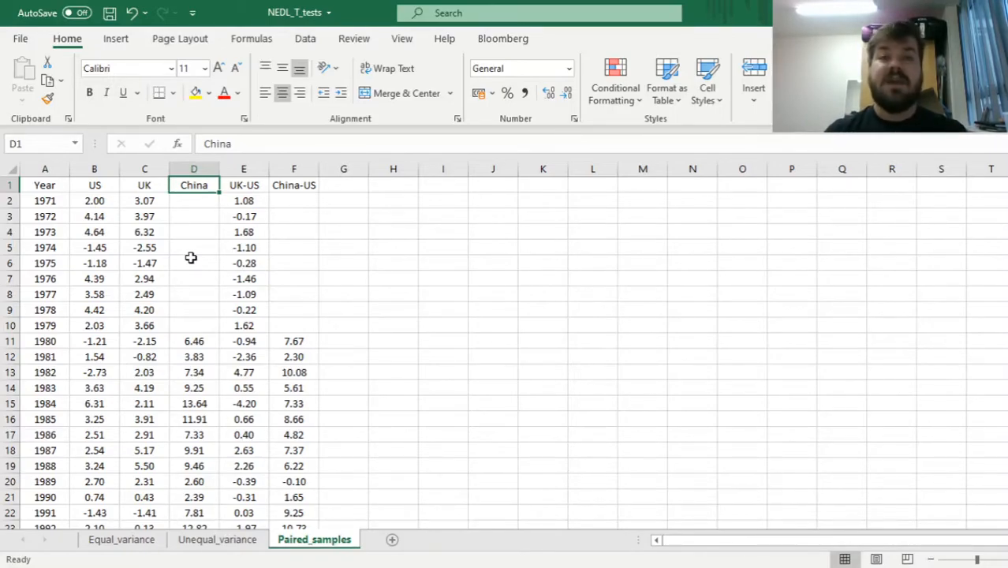
mouse_move(229, 253)
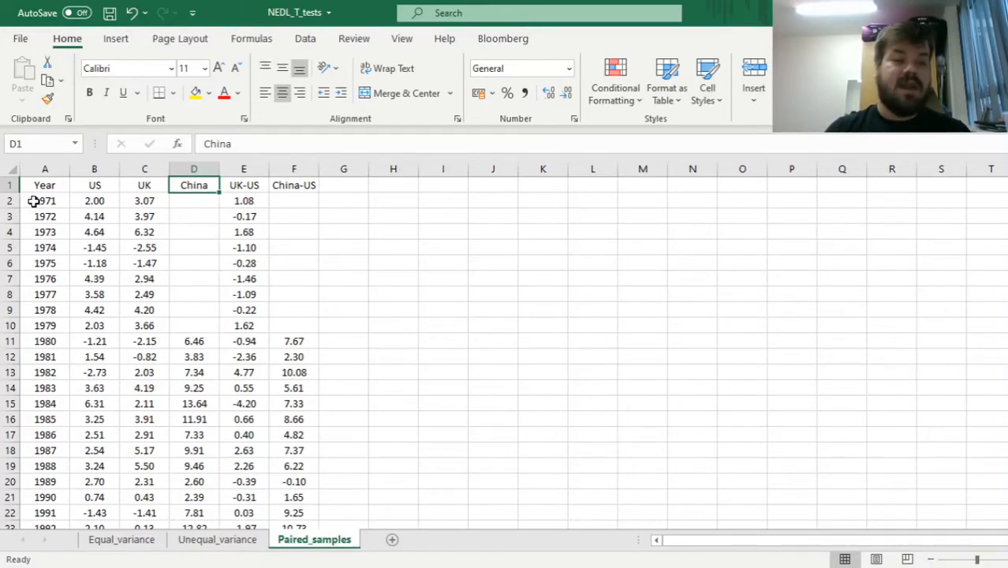
left_click(45, 200)
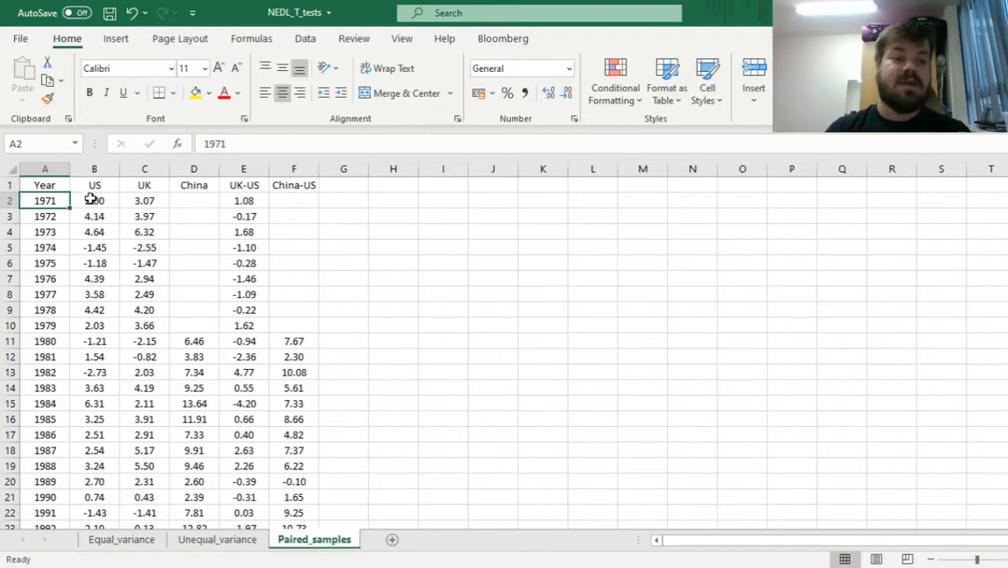
left_click_drag(94, 201, 144, 201)
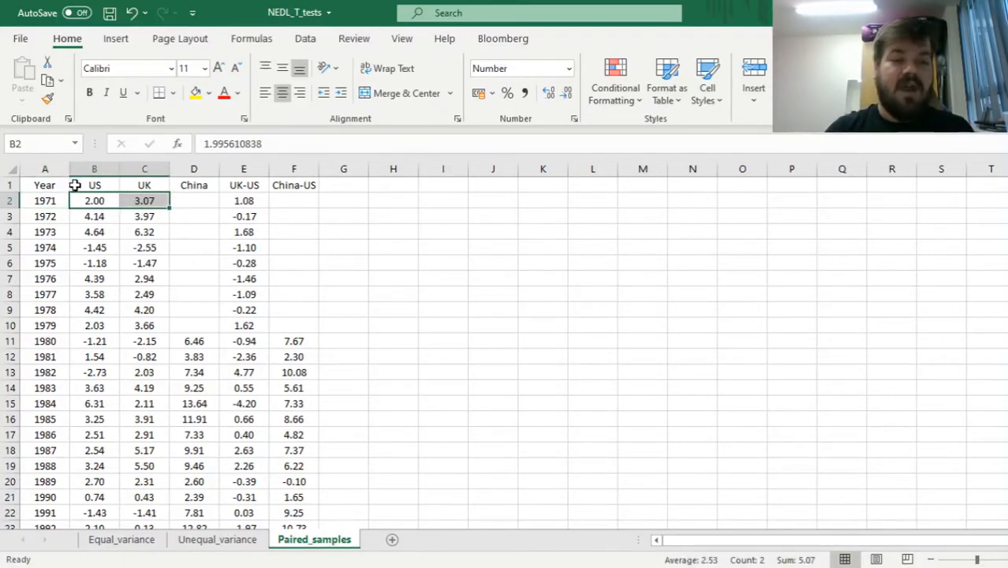
left_click(45, 200)
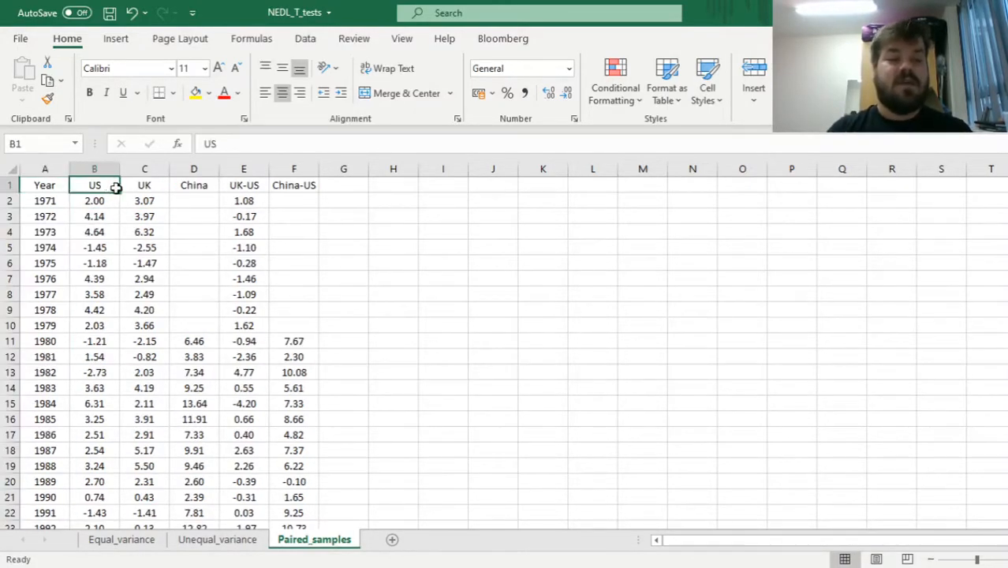
left_click(193, 341)
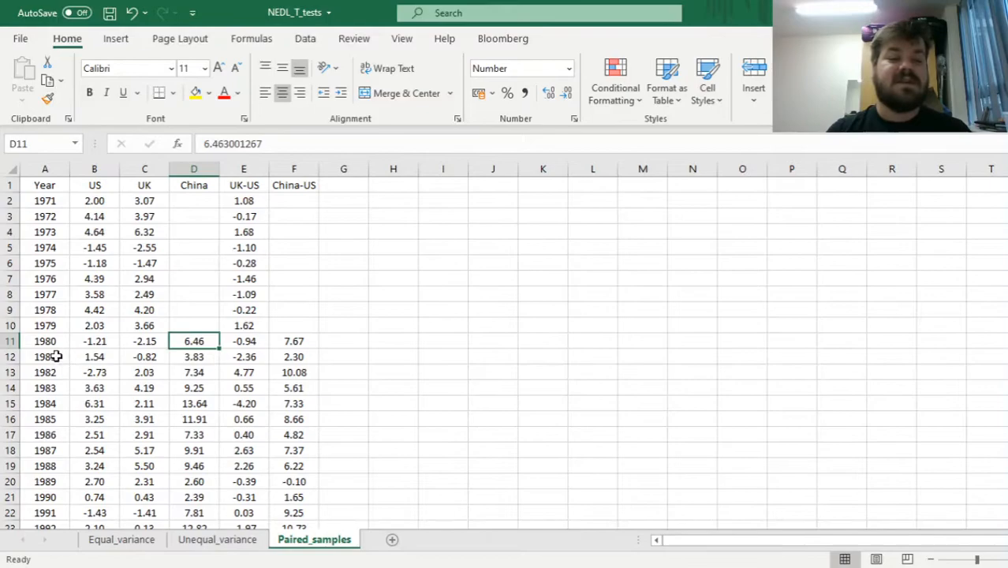
left_click(45, 340)
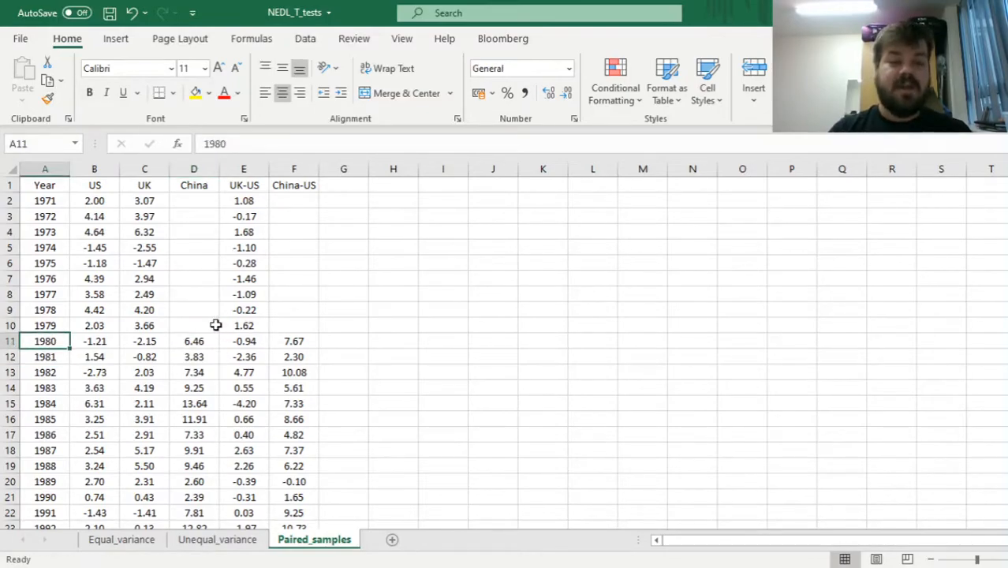
left_click(45, 200)
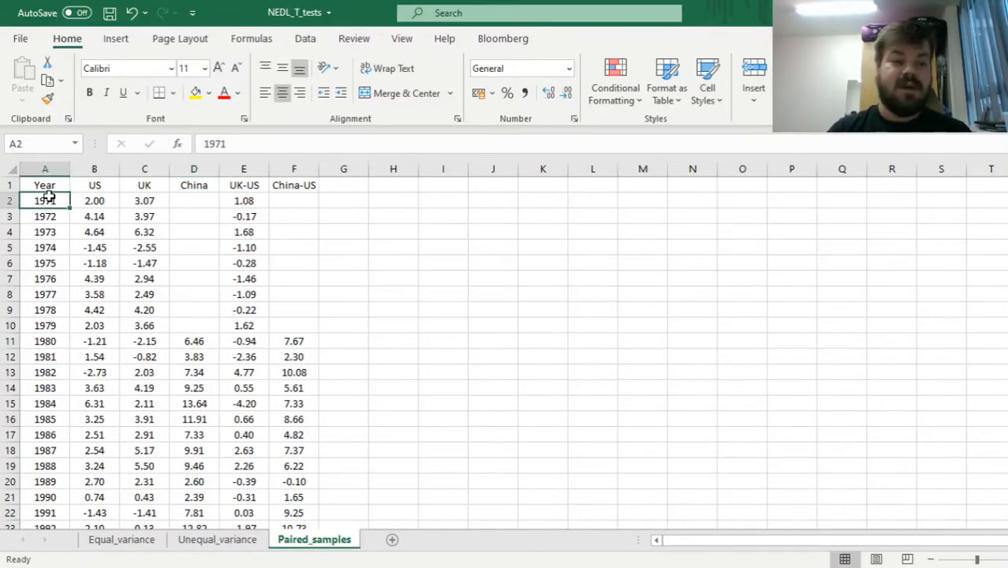
left_click(45, 185)
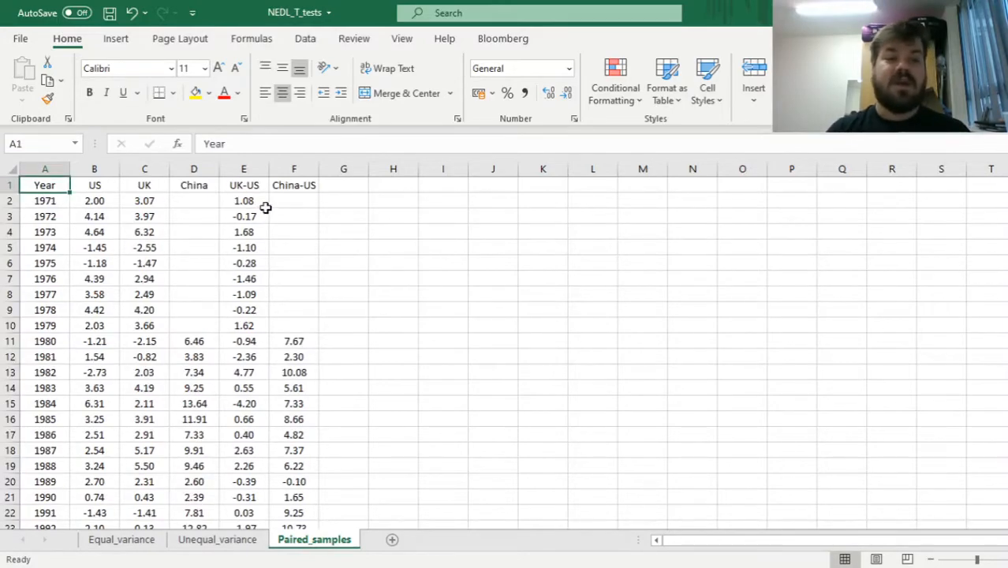
Check the UK-US (=C2-B2) and China-US (=D11-B11) difference formulas without changing them
left_click(243, 201)
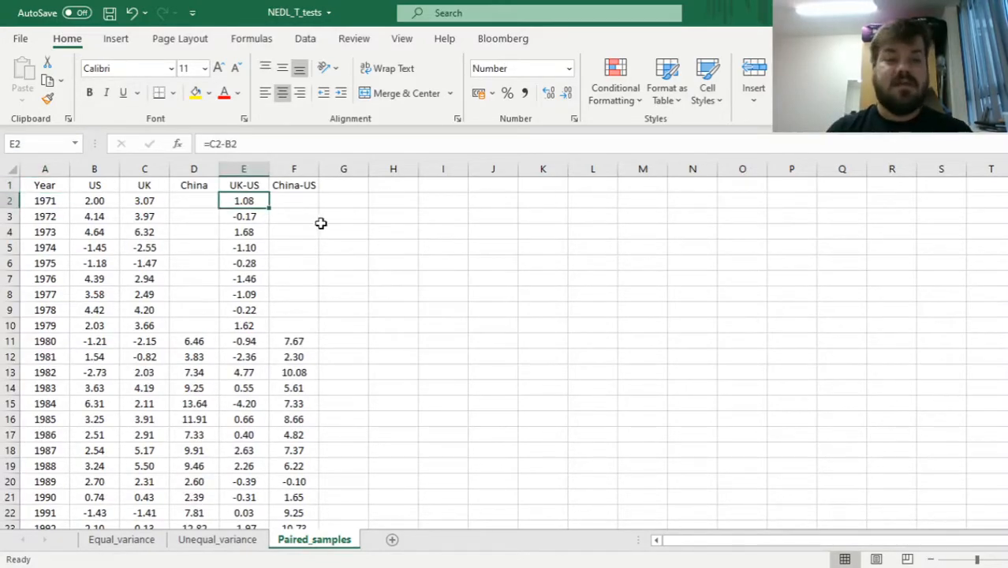
left_click(144, 200)
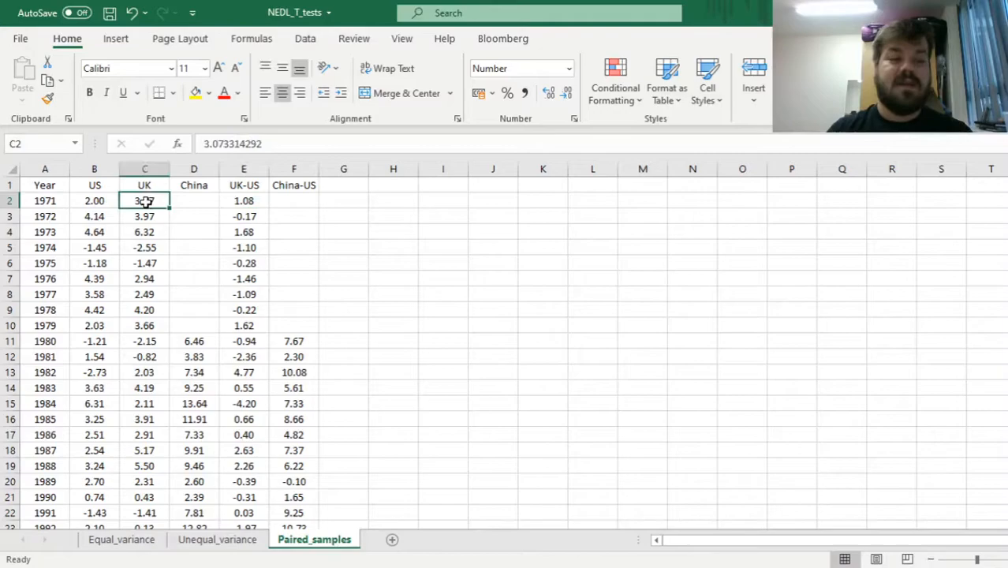
left_click(243, 200)
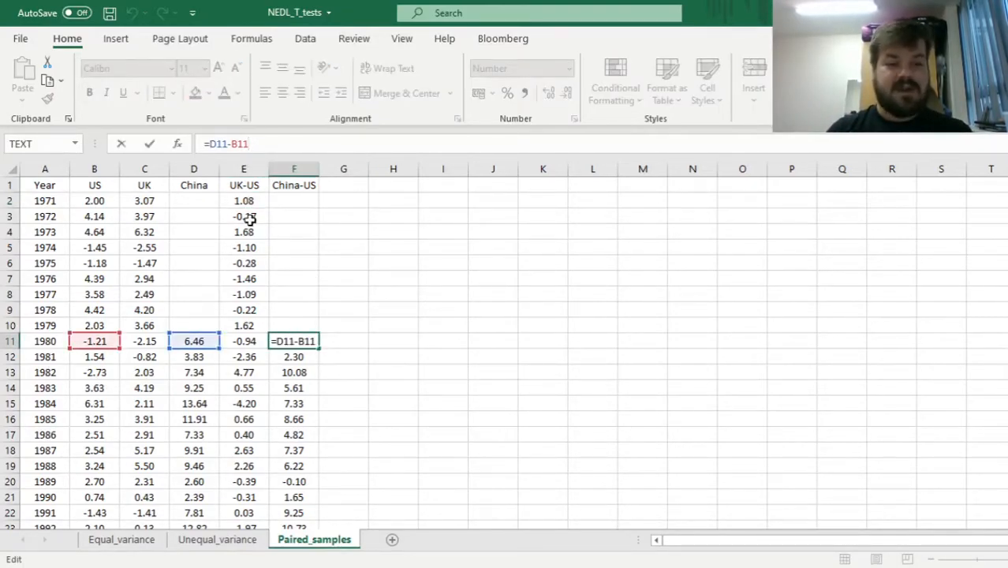
key("Enter")
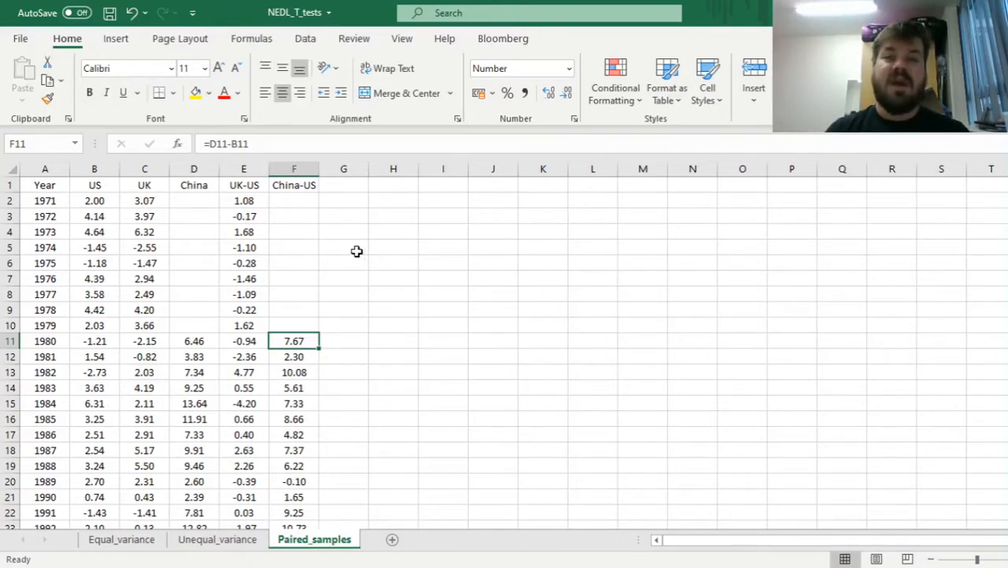
mouse_move(325, 237)
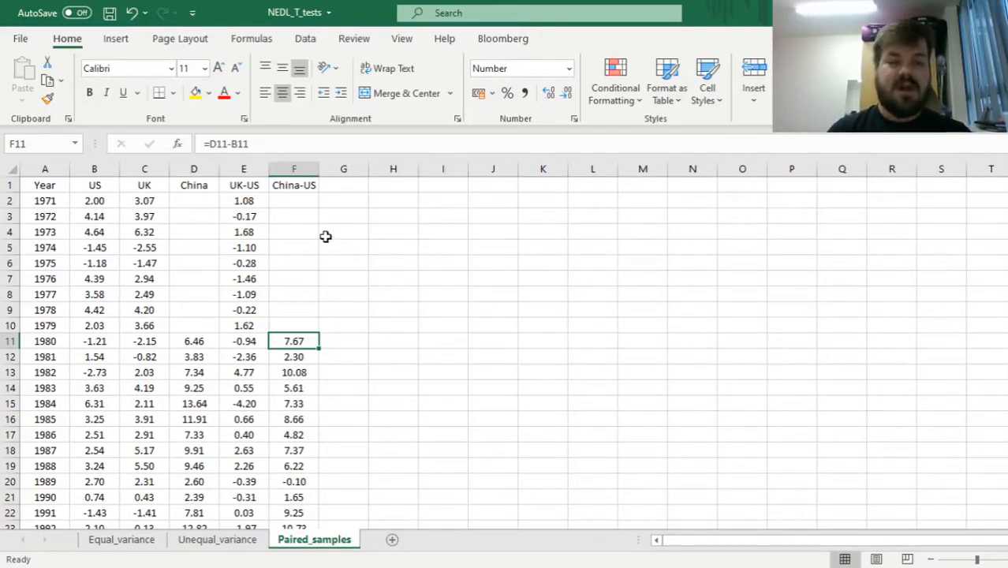
mouse_move(284, 215)
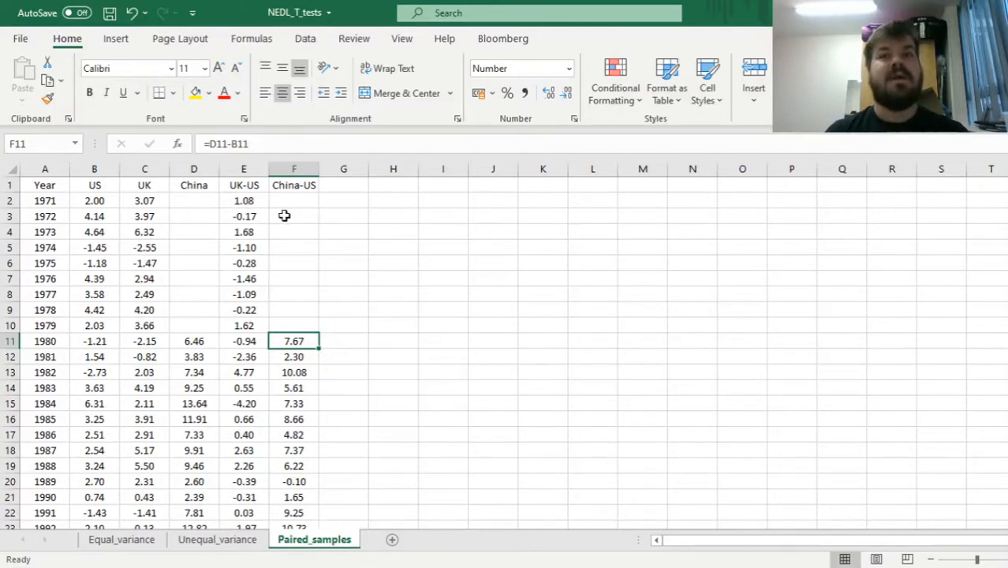
left_click(243, 200)
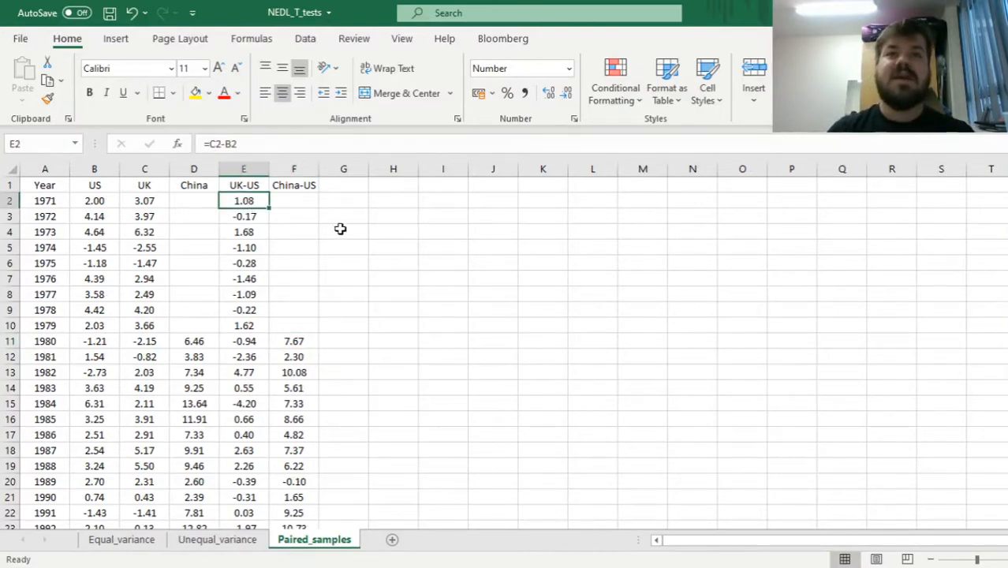
mouse_move(190, 228)
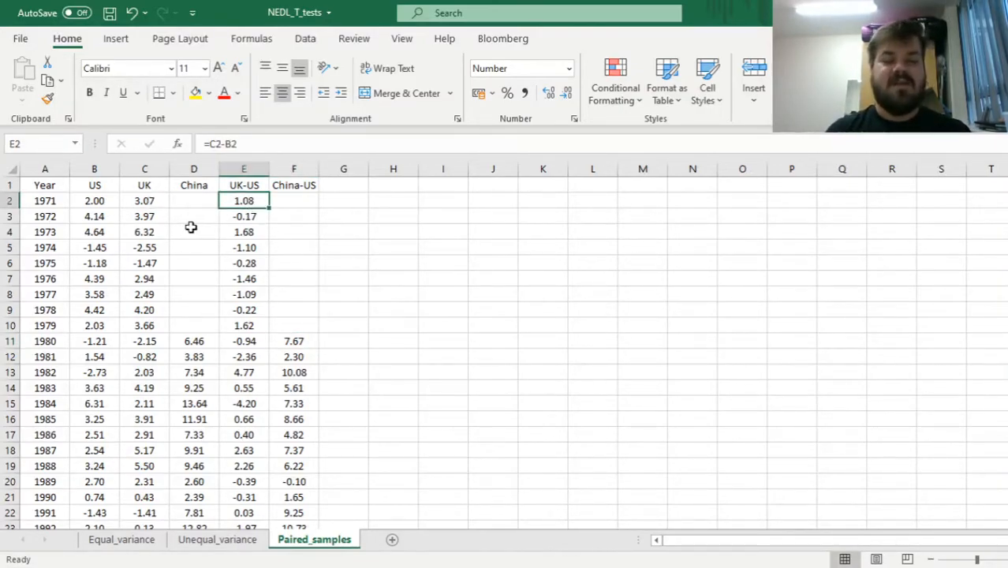
mouse_move(201, 211)
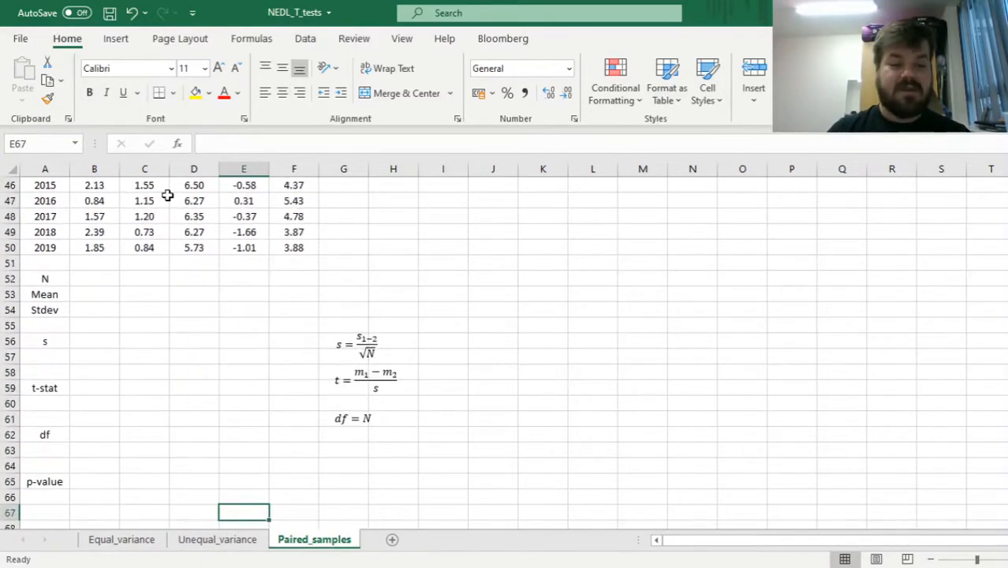
Fill =COUNT(B2:B50) from B52 across to F52, then check China's blank early-year cells
left_click(94, 278)
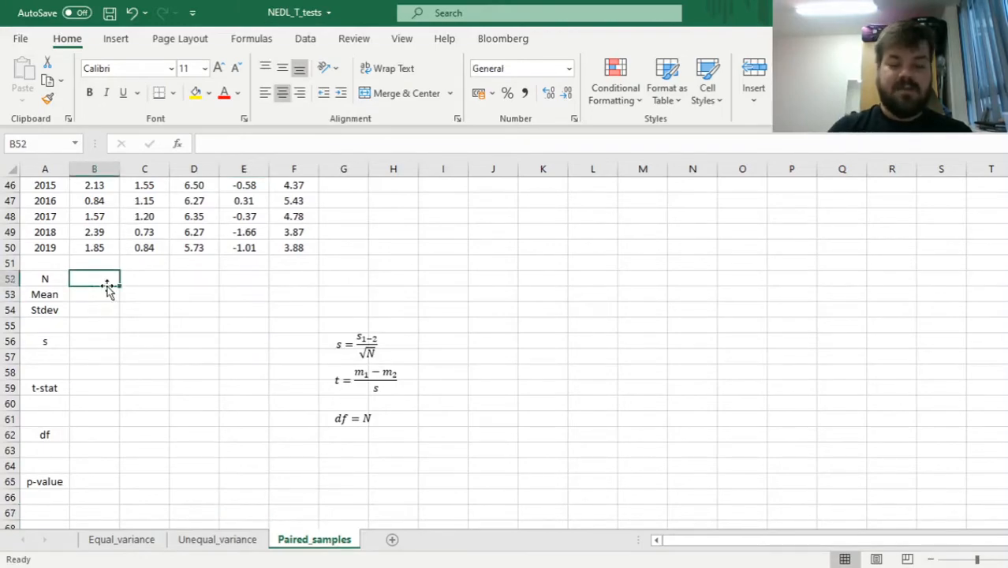
left_click(94, 247)
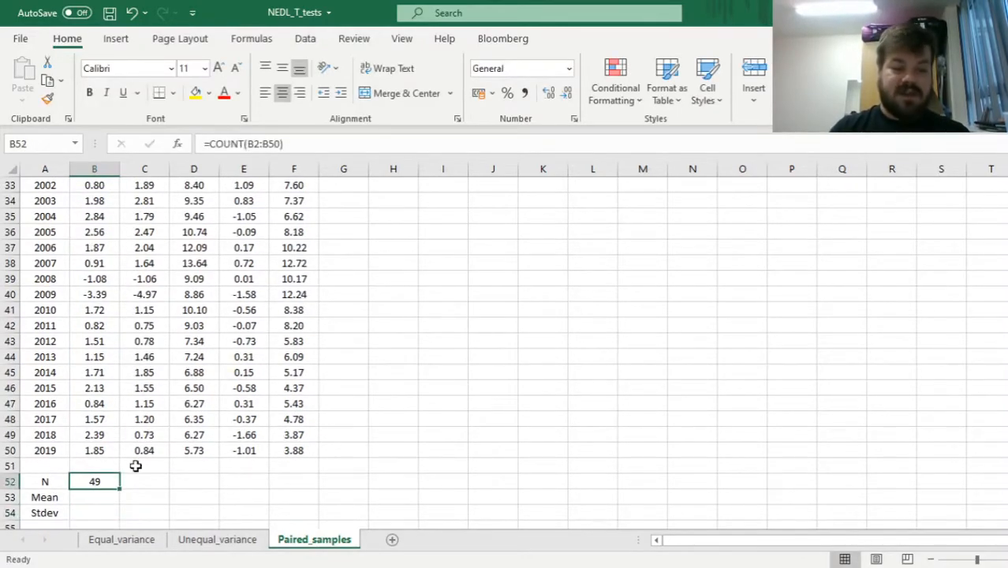
left_click_drag(94, 481, 144, 481)
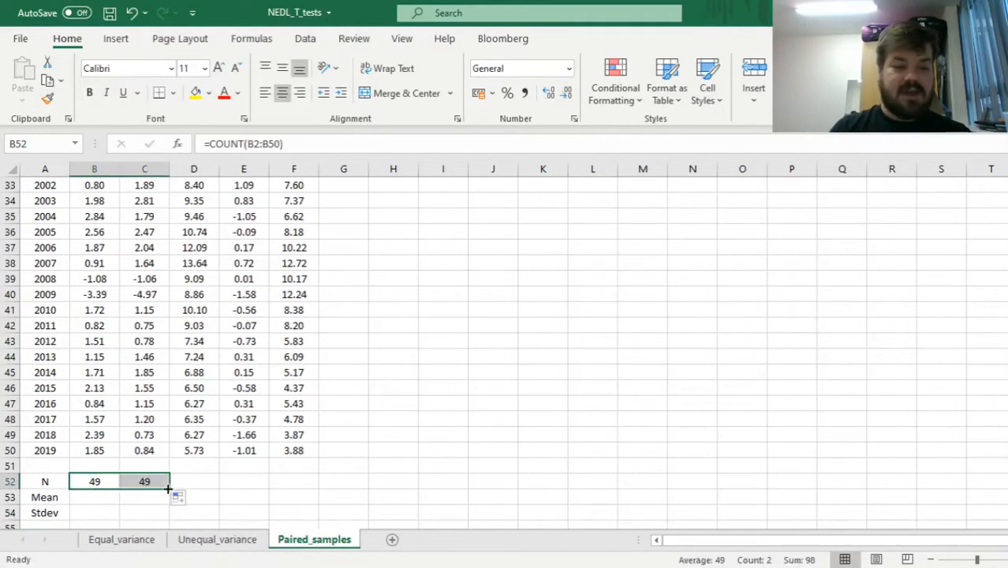
left_click_drag(165, 481, 194, 481)
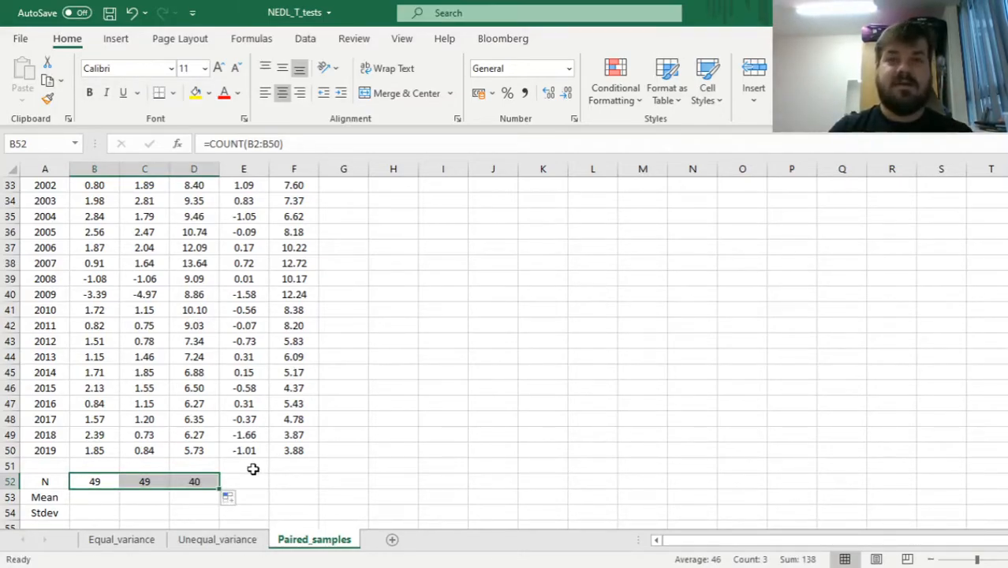
left_click_drag(219, 489, 318, 481)
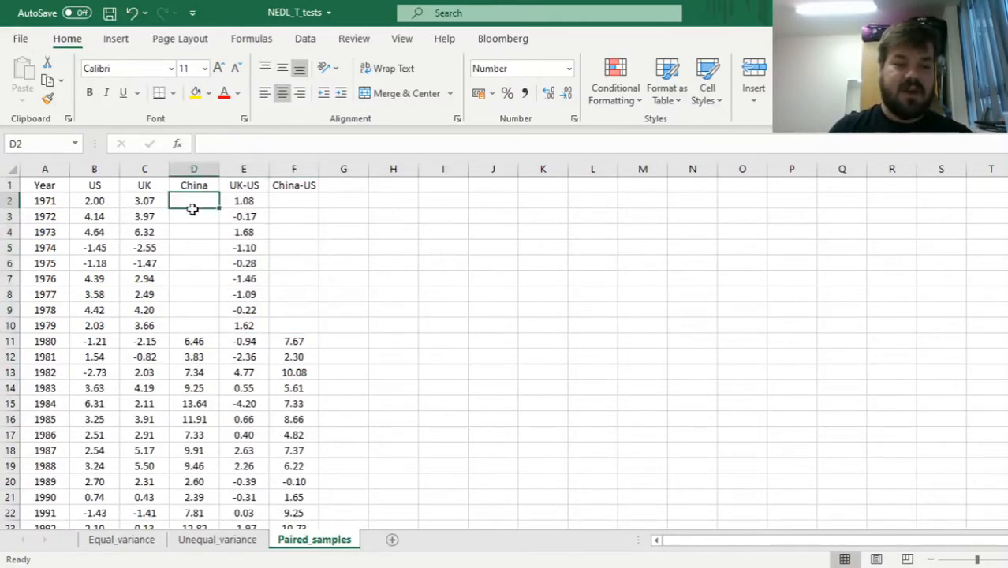
left_click(244, 356)
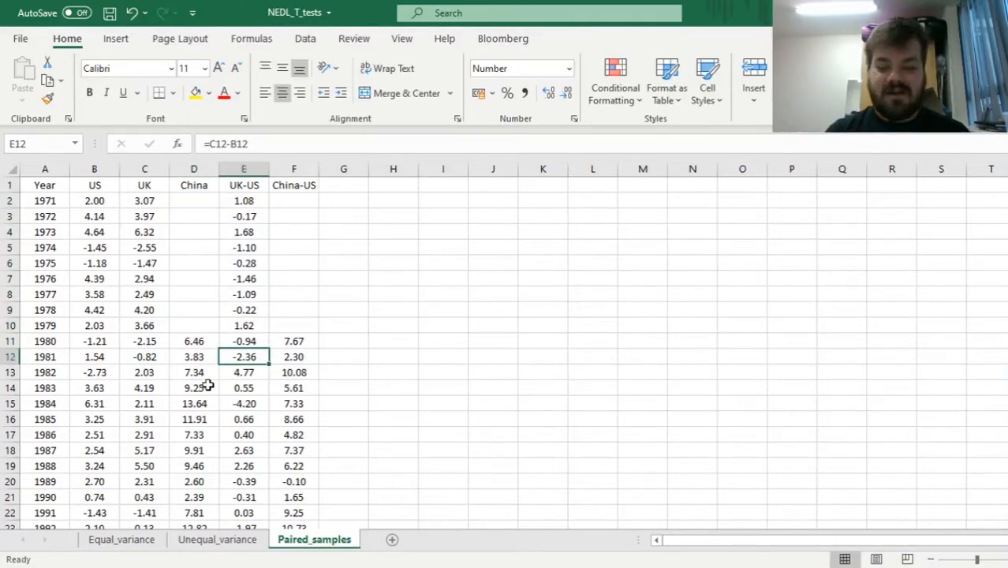
scroll("down", 3)
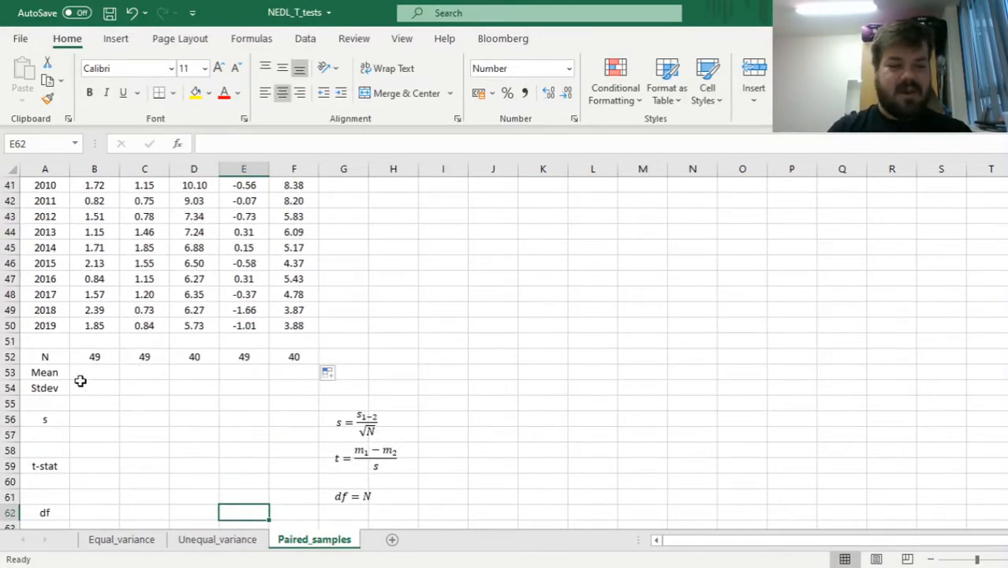
Enter =AVERAGE(B2:B50) in B53, fill it to F53, and verify the UK-US and China-US means
left_click(94, 372)
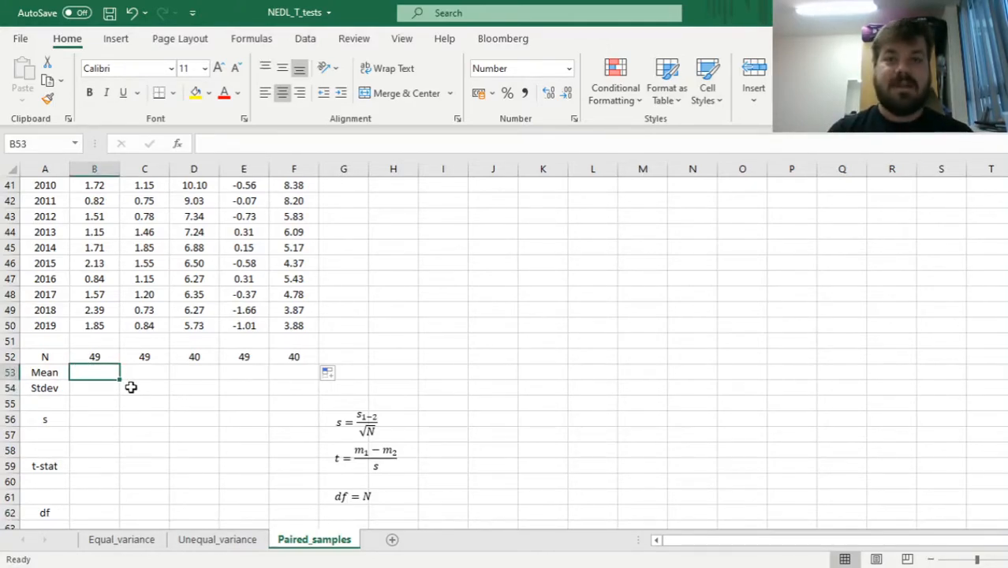
type("=AVERAGE")
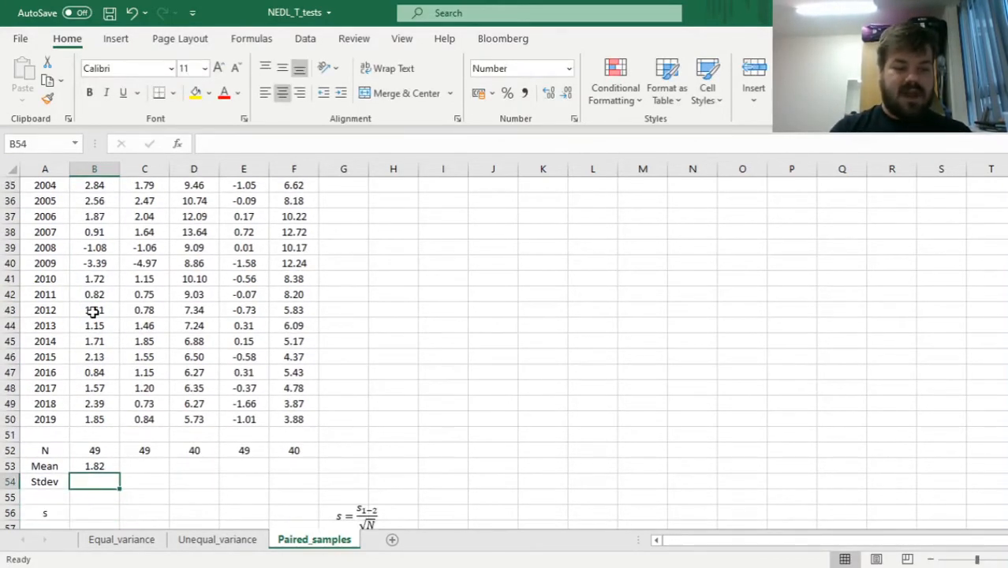
left_click(94, 466)
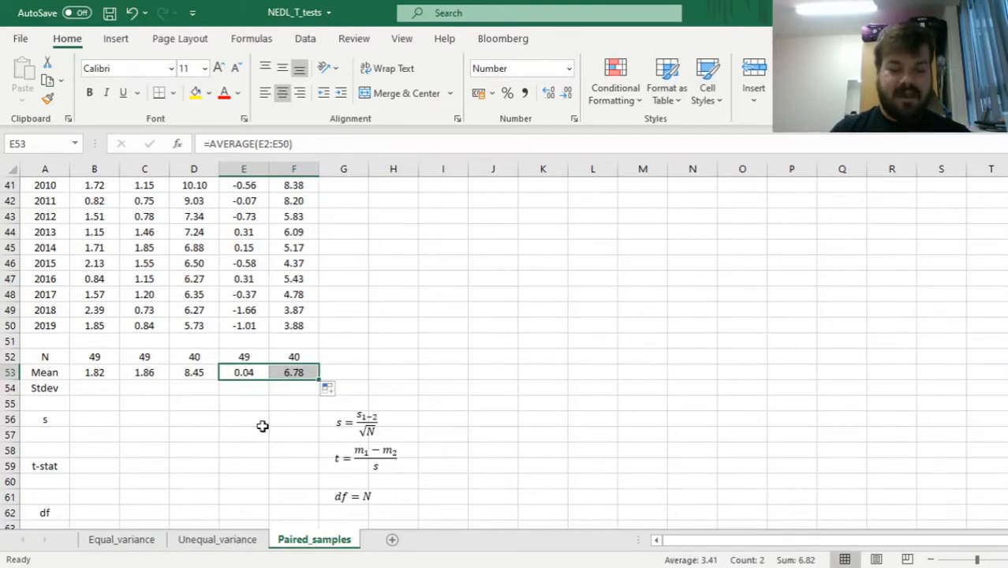
left_click(242, 372)
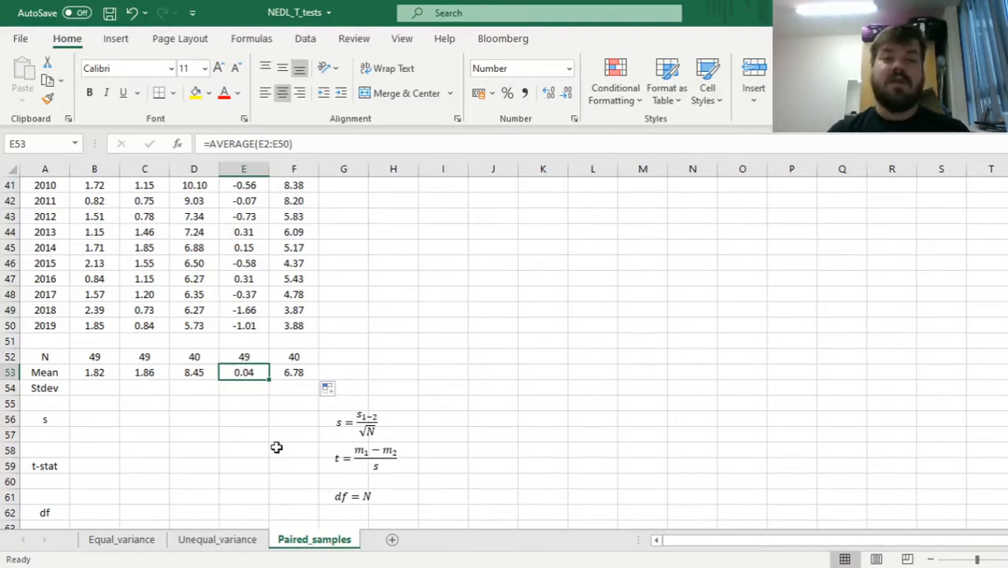
mouse_move(249, 372)
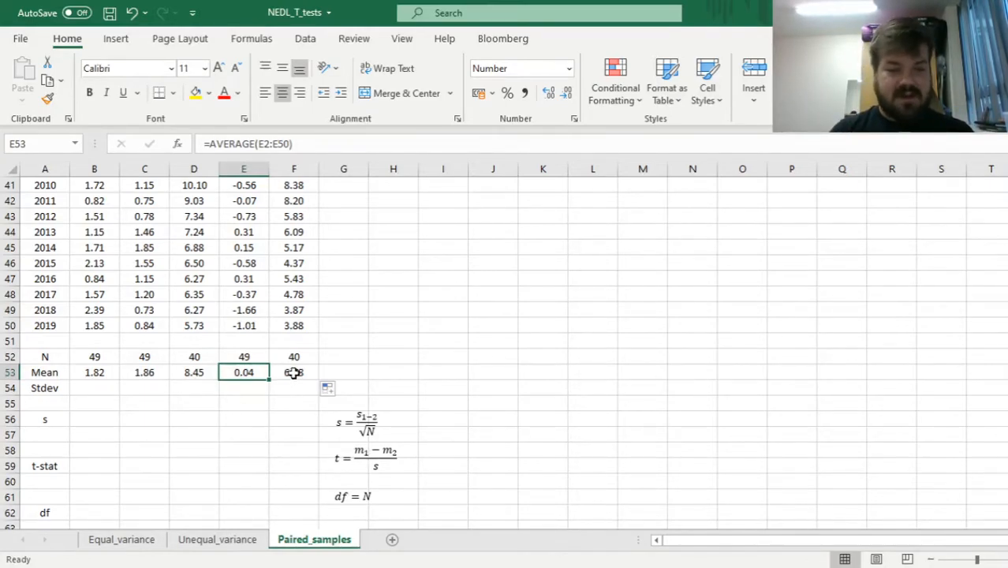
left_click(293, 371)
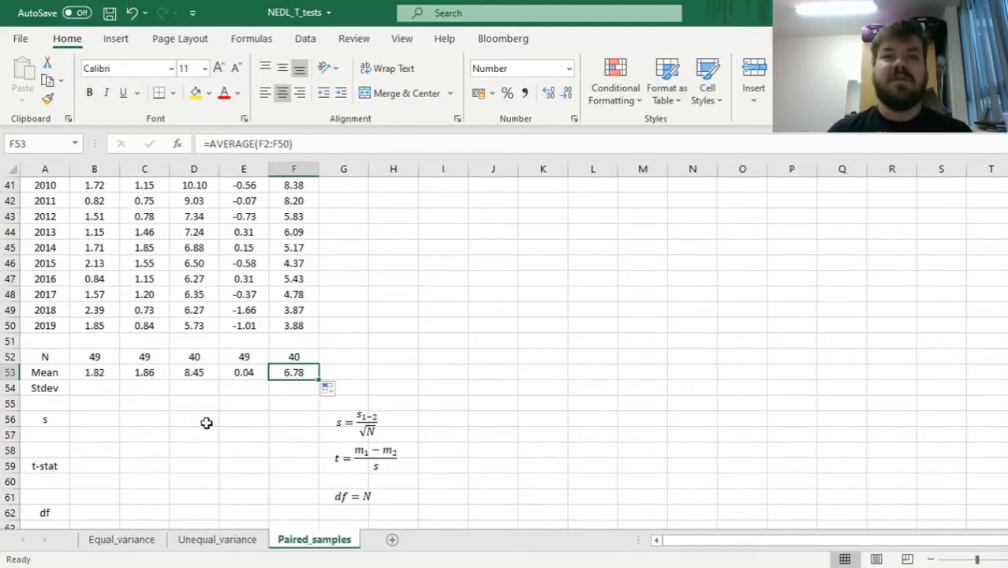
left_click(94, 388)
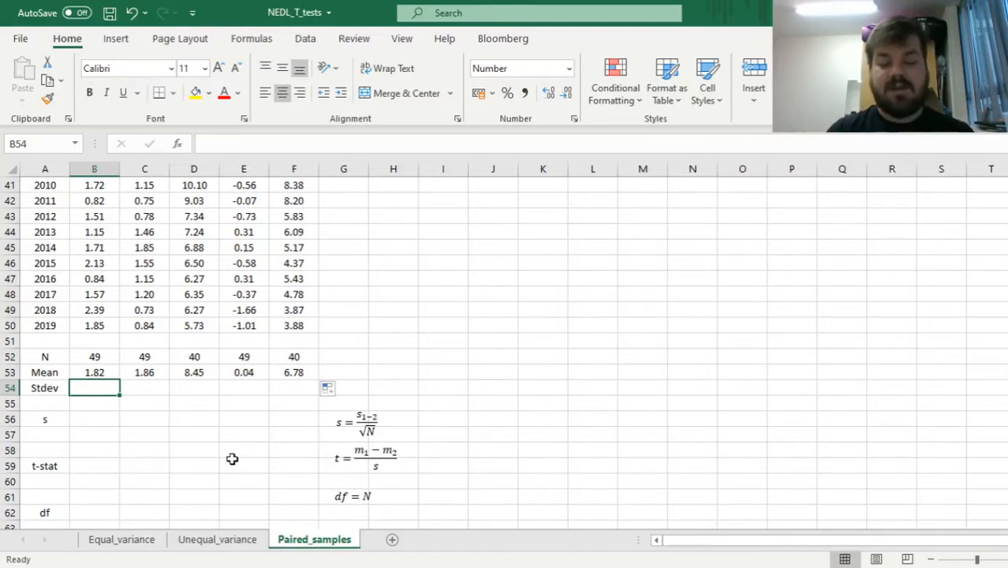
Enter =STDEV.S(B2:B50) in B54 and fill it across to F54
type("=STDEV.S(E2:E50")
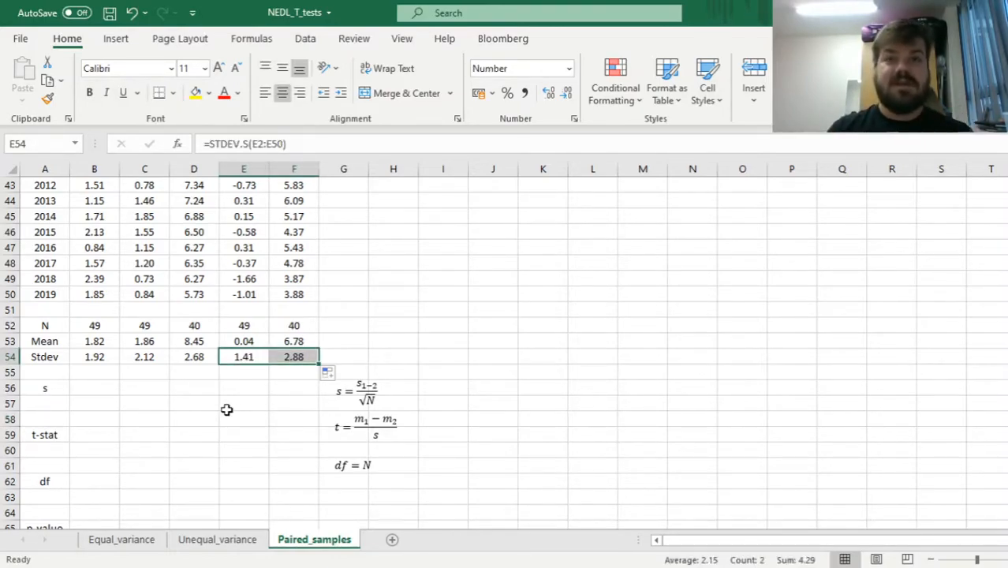
left_click(243, 388)
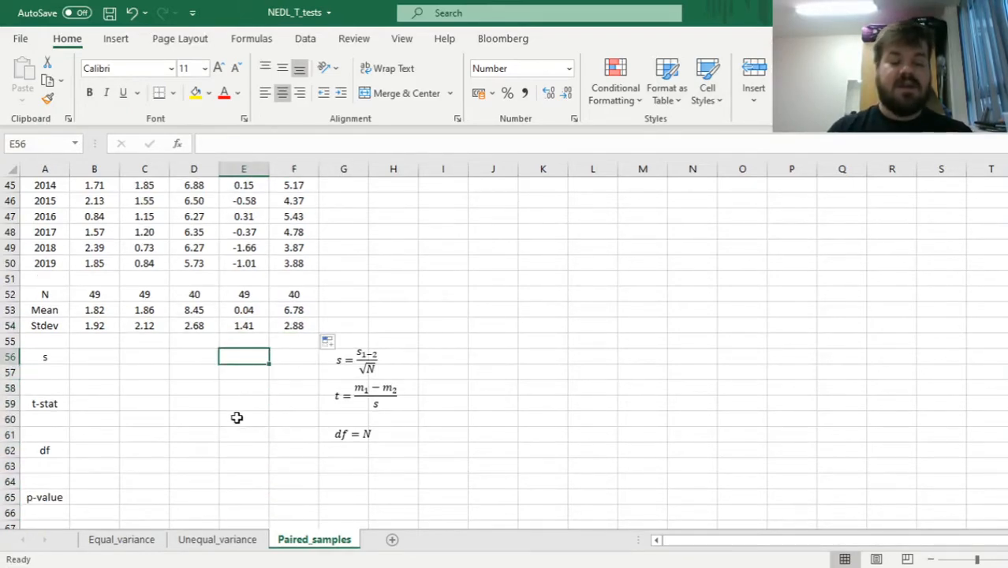
mouse_move(284, 388)
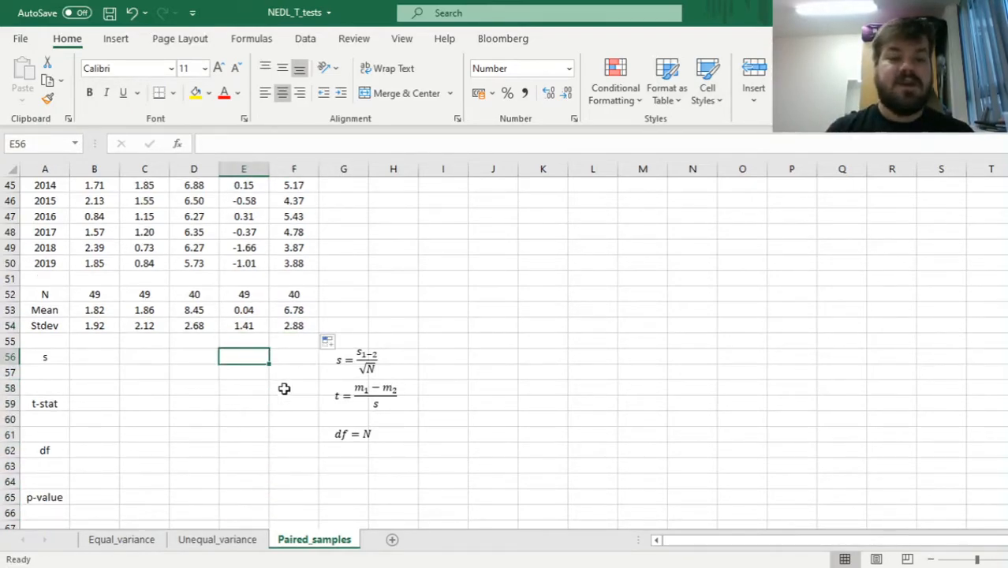
Enter =E54/SQRT(E52) in E56 for the UK-US standard error and copy it to F56
type("=E54")
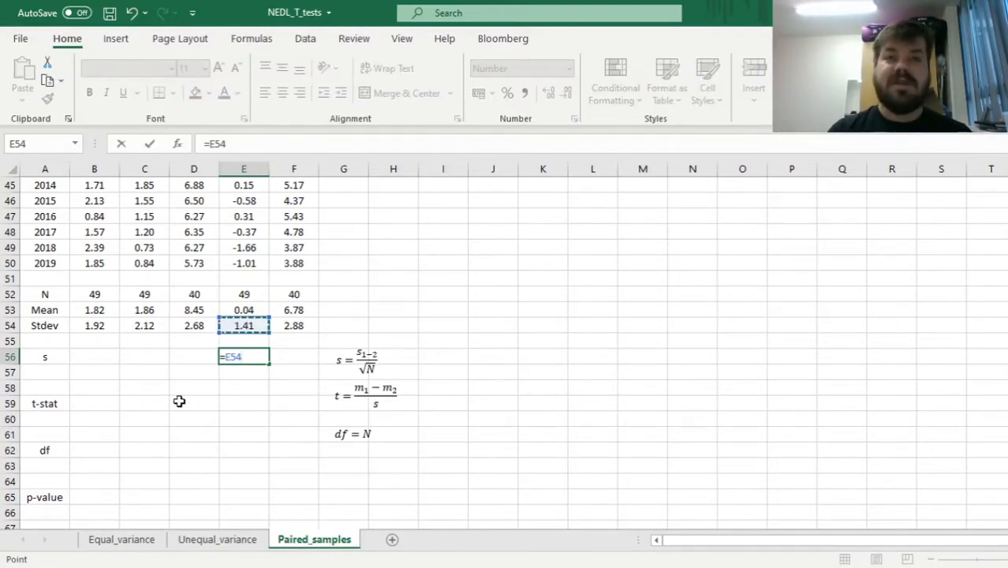
type("/SQRT")
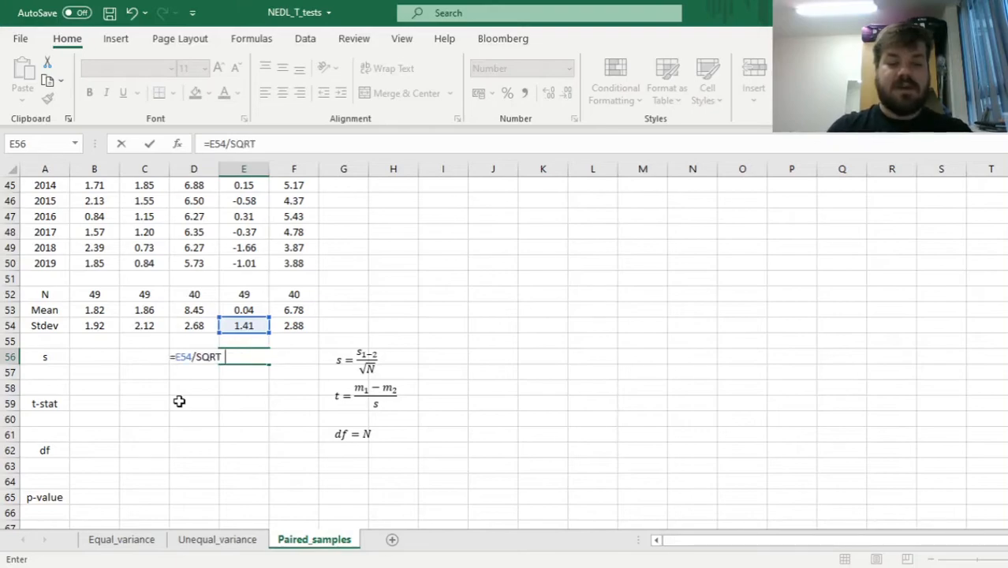
left_click(243, 294)
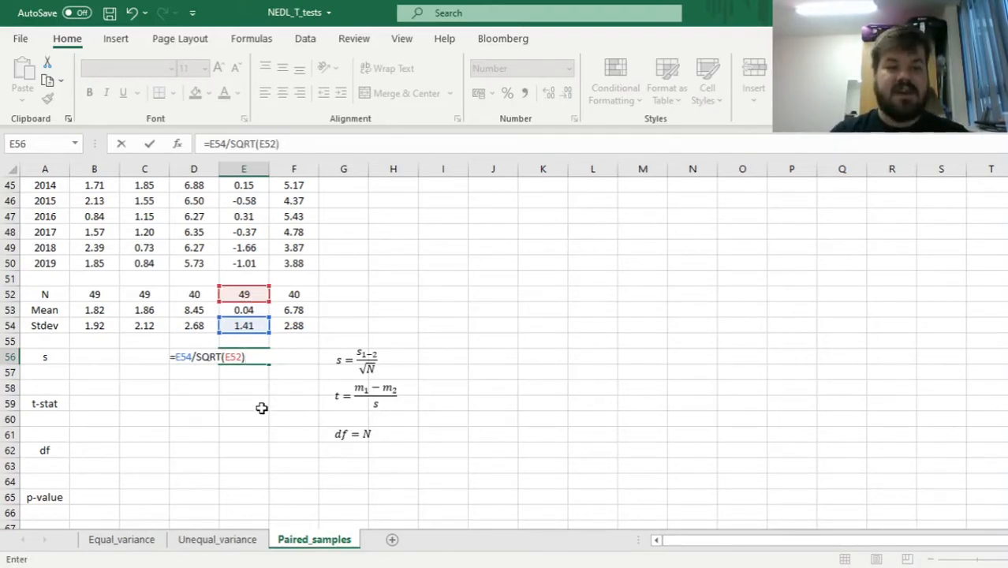
key("enter")
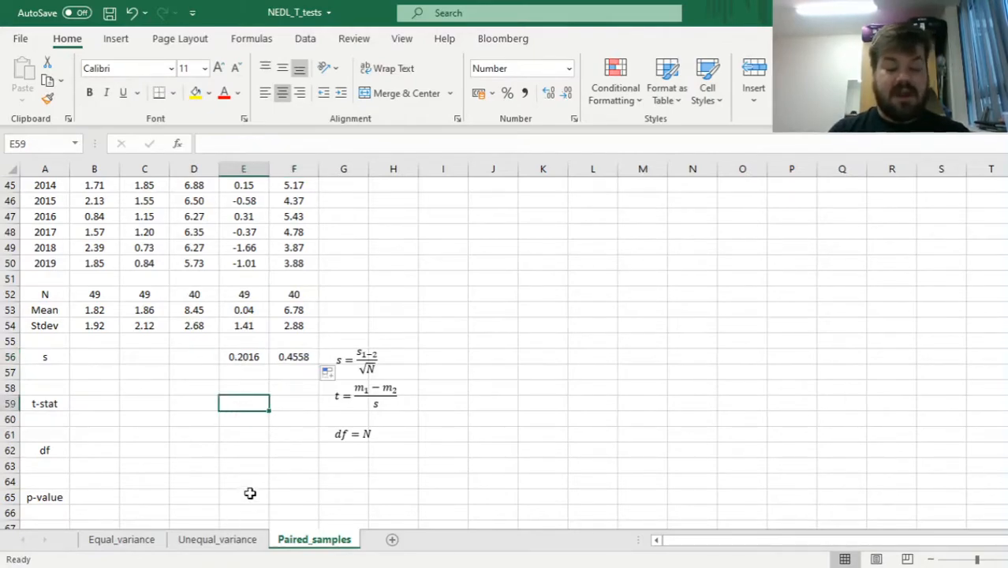
Enter =E53/E56 in E59, copy it to F59, then view the Equal_variance sheet's df formula
type("=")
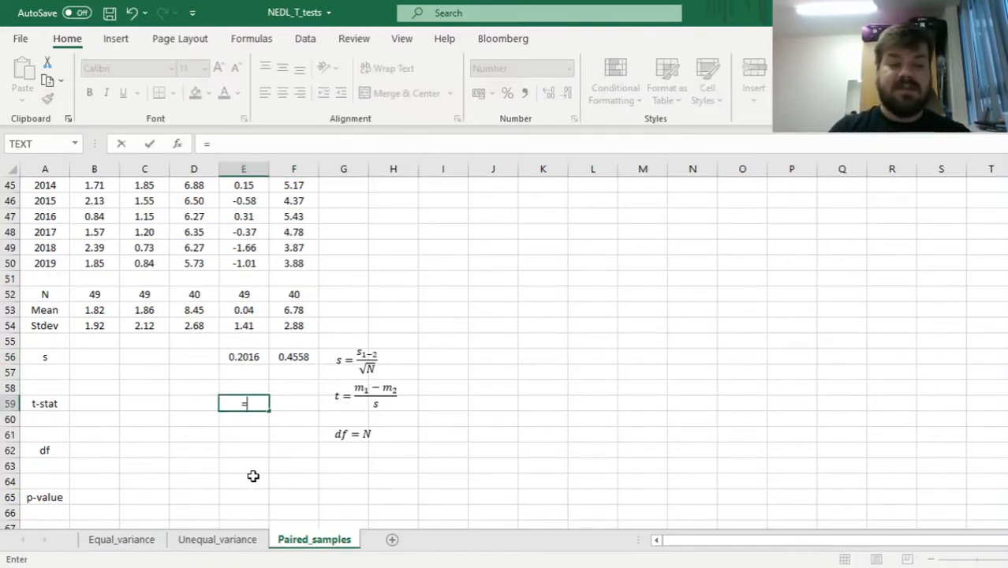
left_click(243, 309)
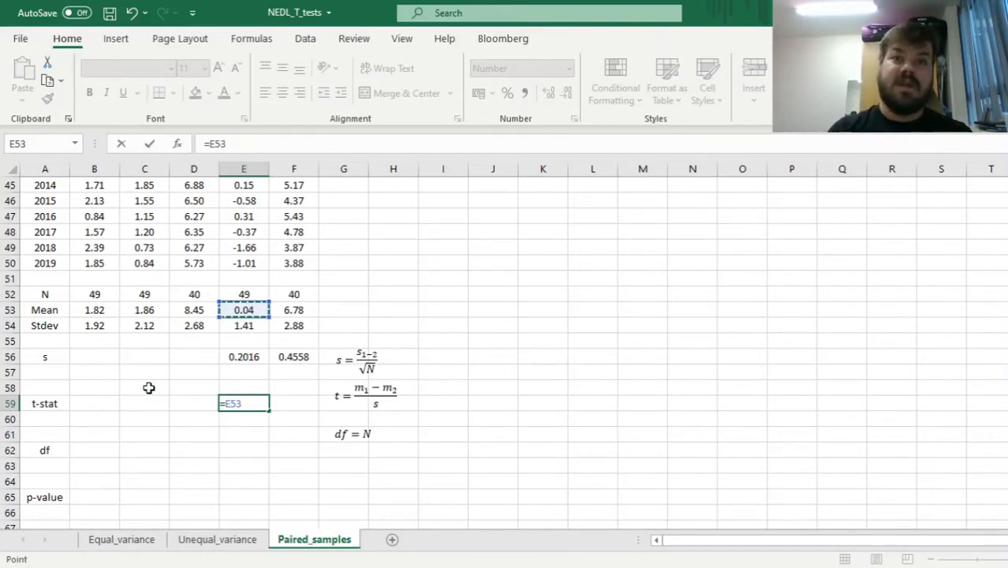
type("/")
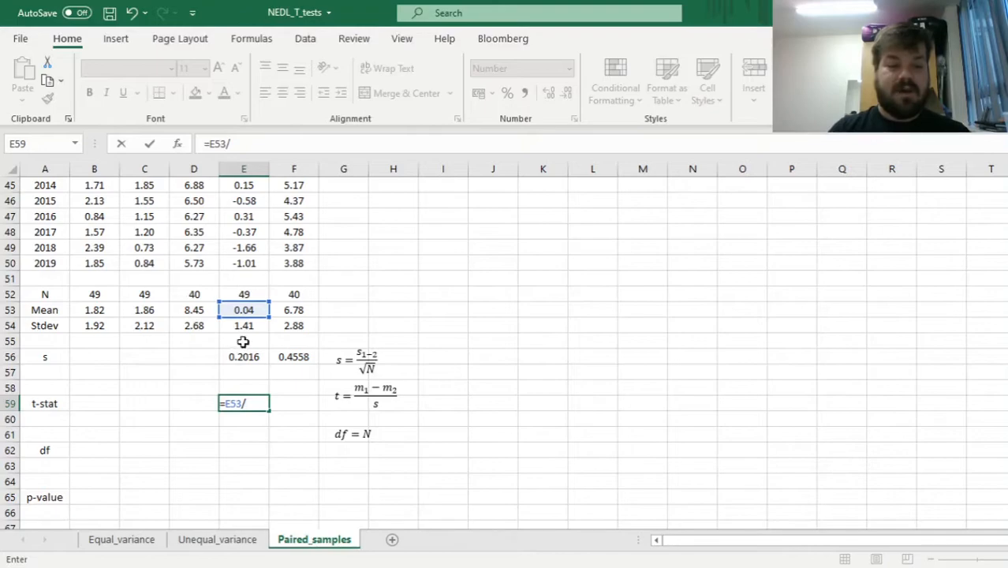
left_click(244, 356)
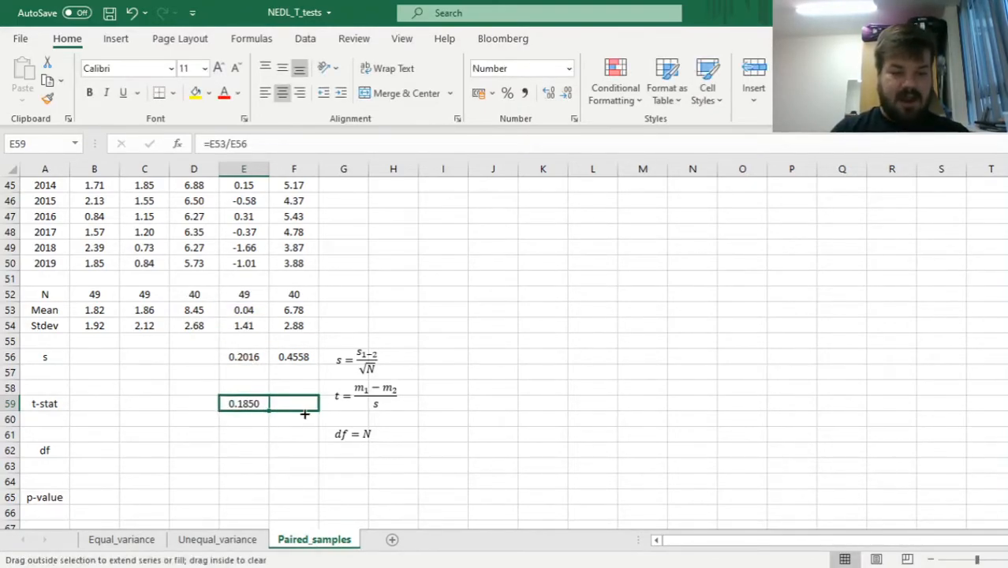
left_click_drag(268, 403, 294, 403)
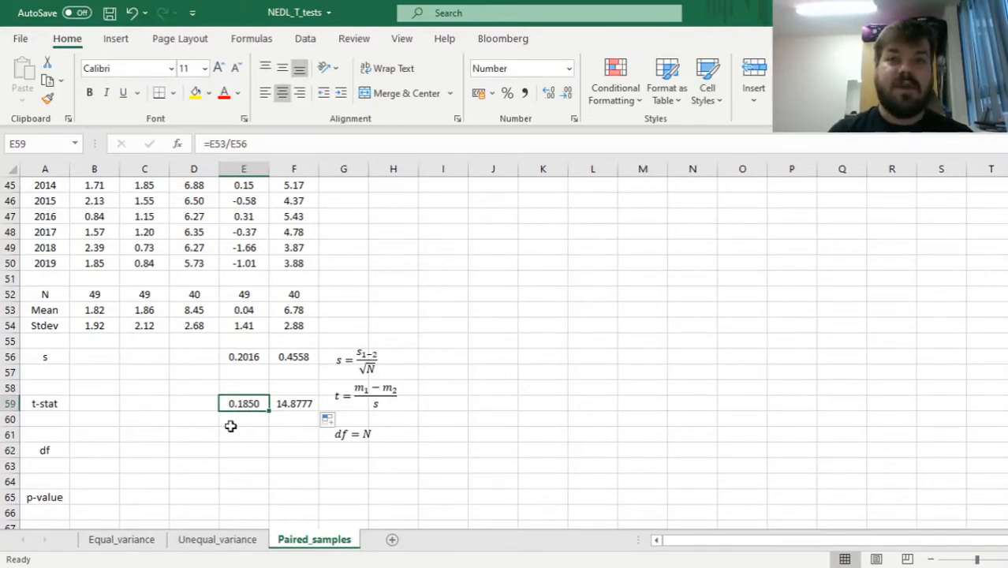
mouse_move(199, 435)
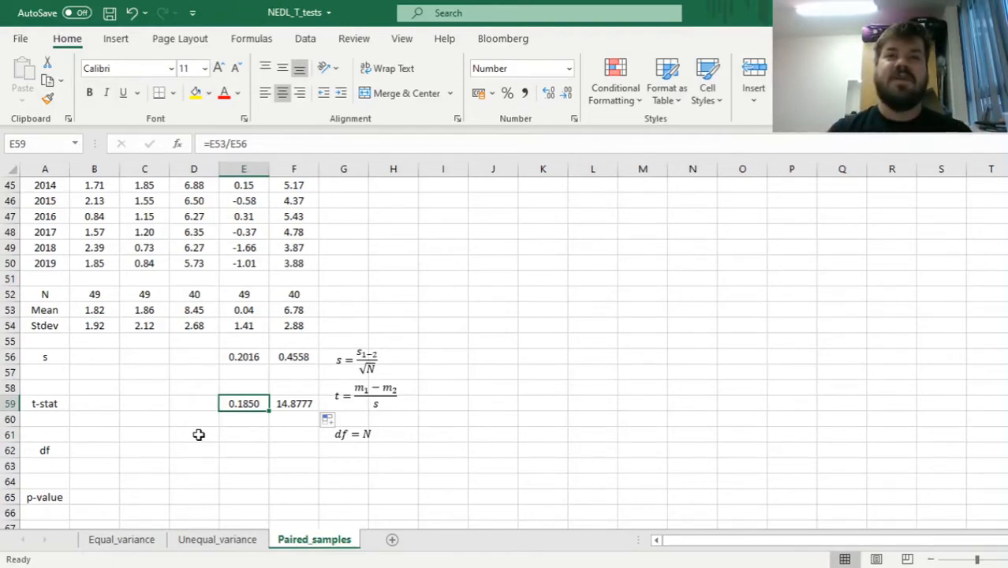
mouse_move(182, 442)
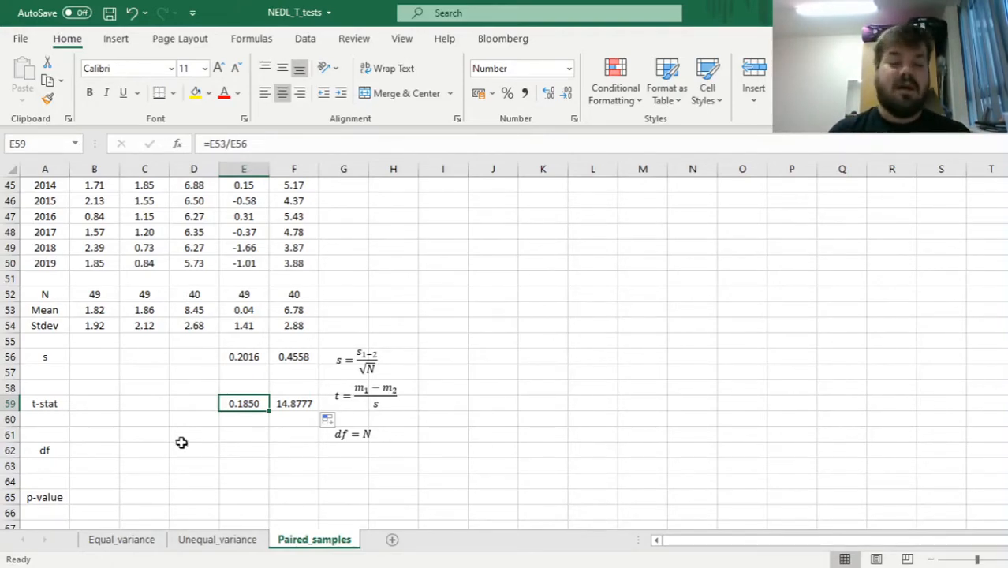
left_click(120, 538)
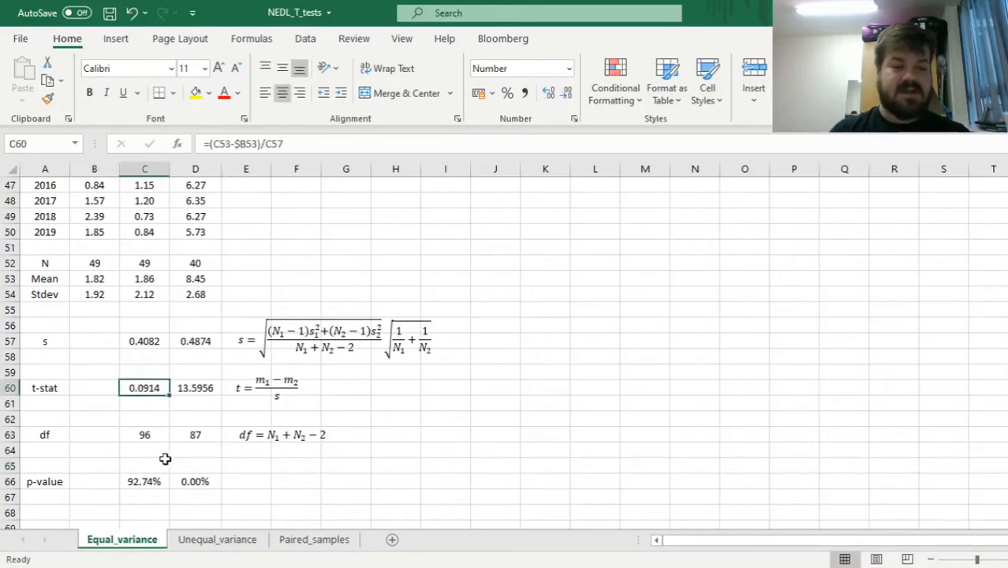
left_click(314, 539)
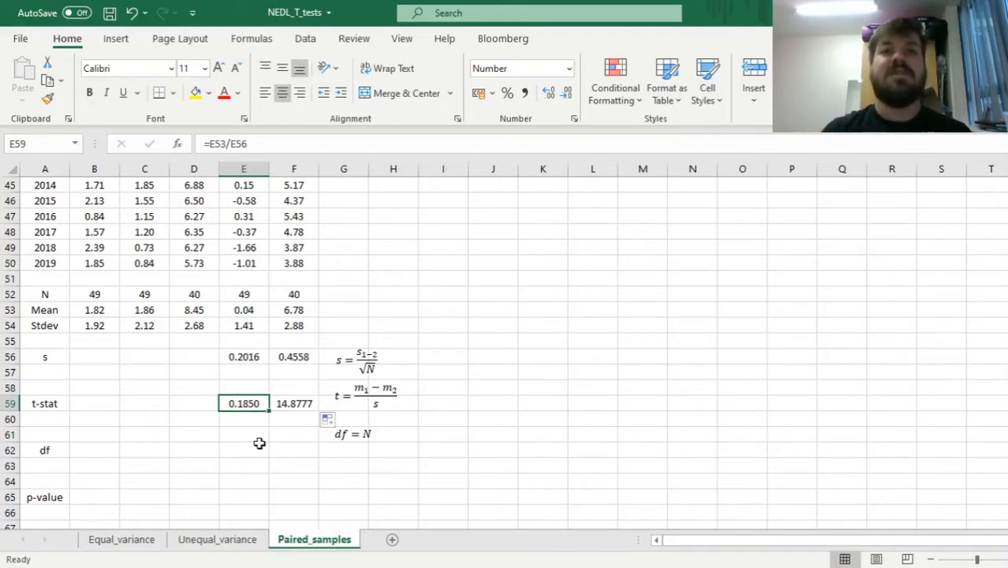
left_click(294, 403)
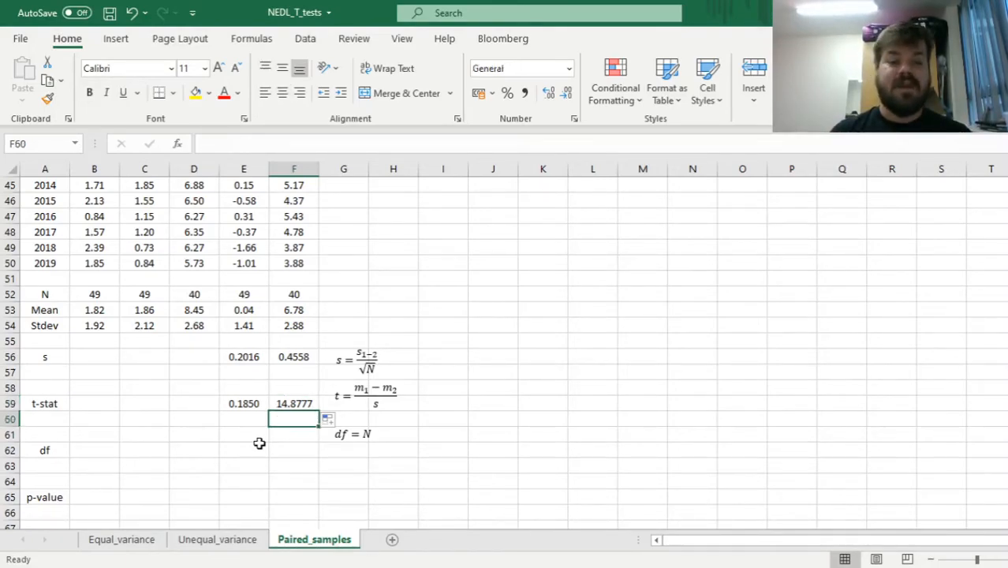
left_click(244, 449)
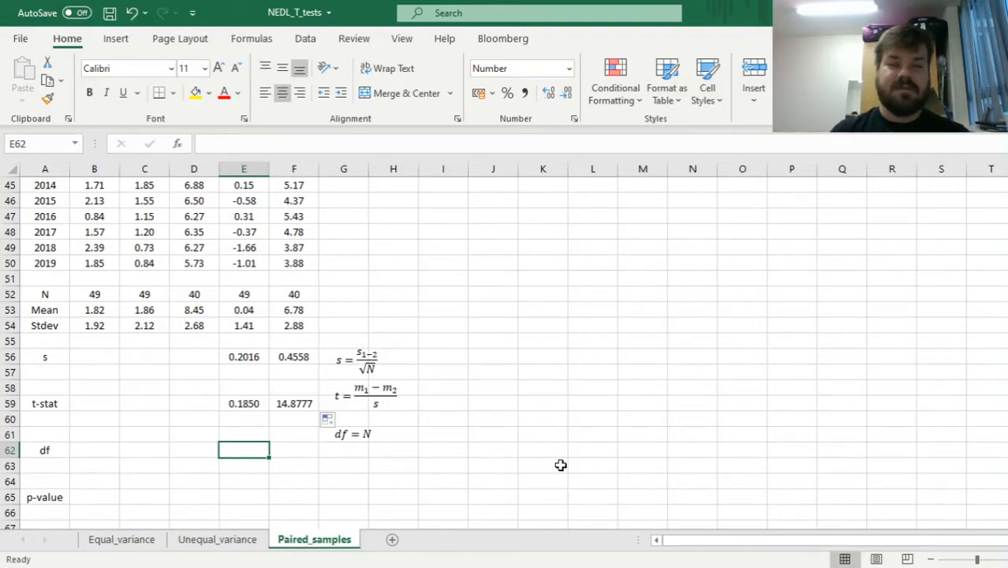
Enter the N minus 1 formula in E62 and copy it to F62, giving 48 and 39
type("=E51")
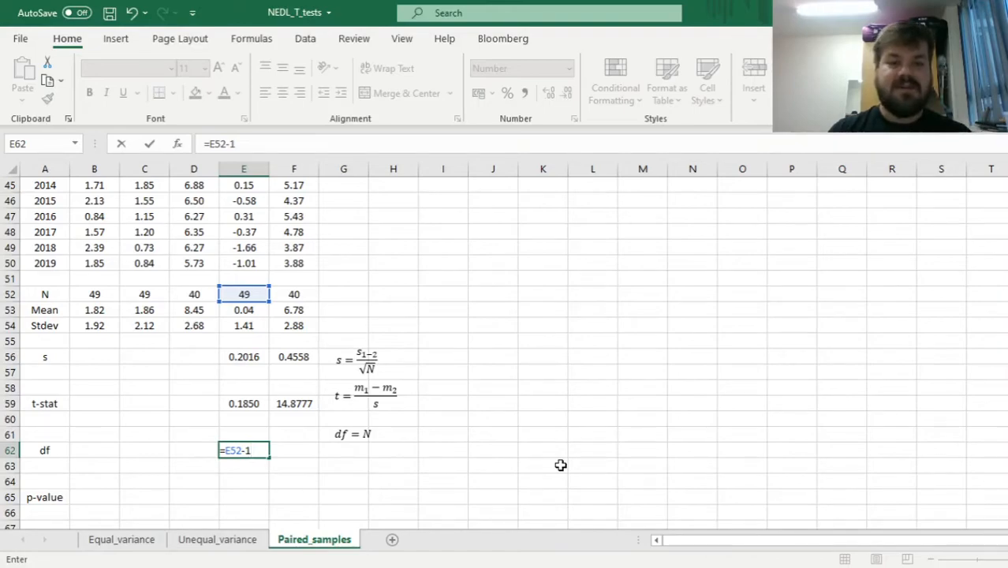
key("Enter")
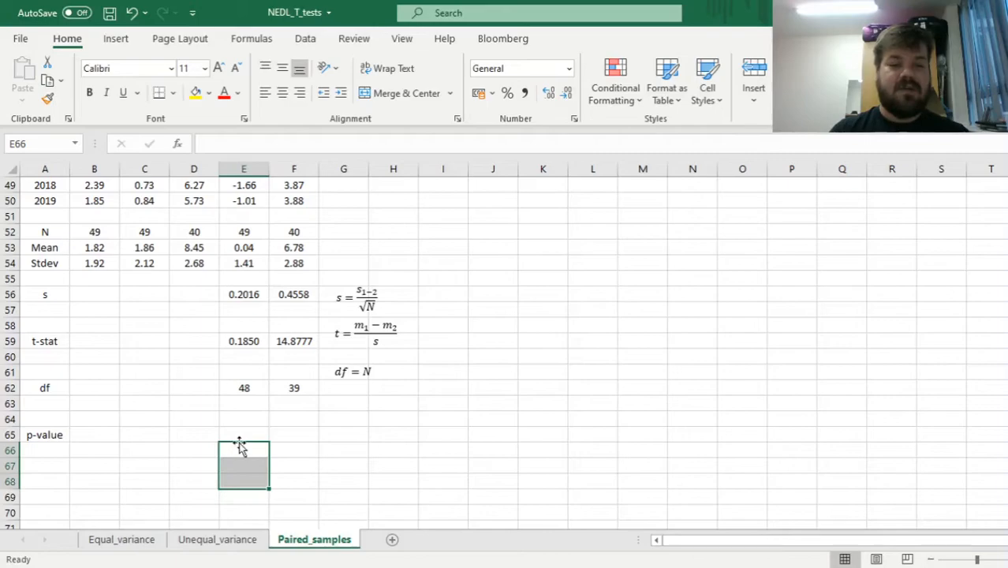
Enter =T.DIST.2T(ABS(E59),E62) in E65, copy it to F65, and verify both formulas
type("=T.DIST.2T(")
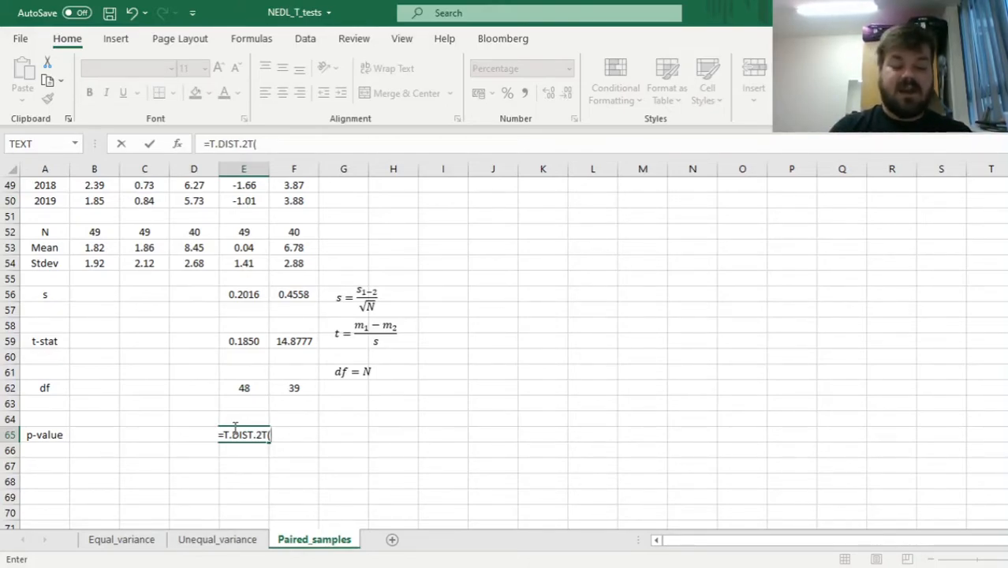
type("ABS(")
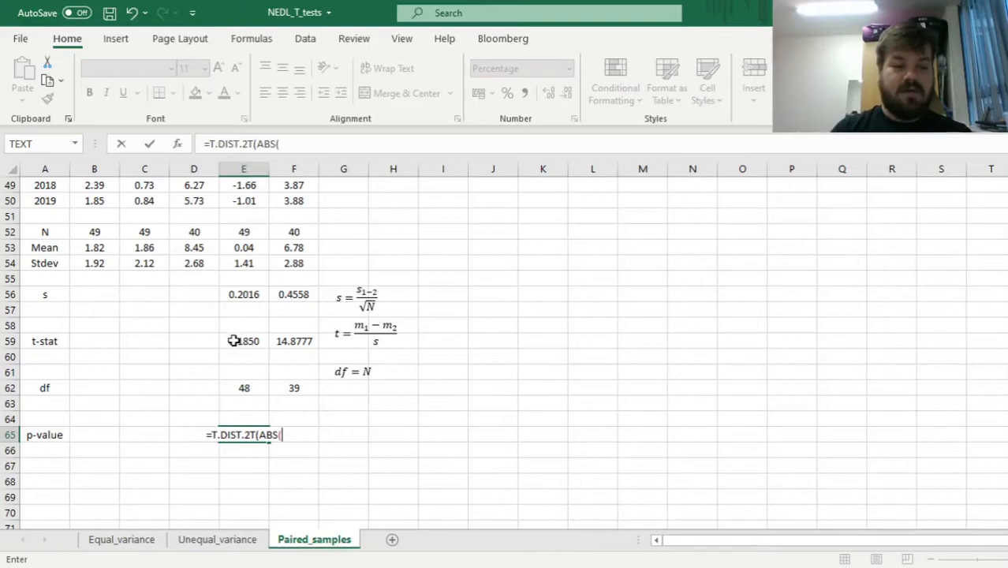
left_click(244, 341)
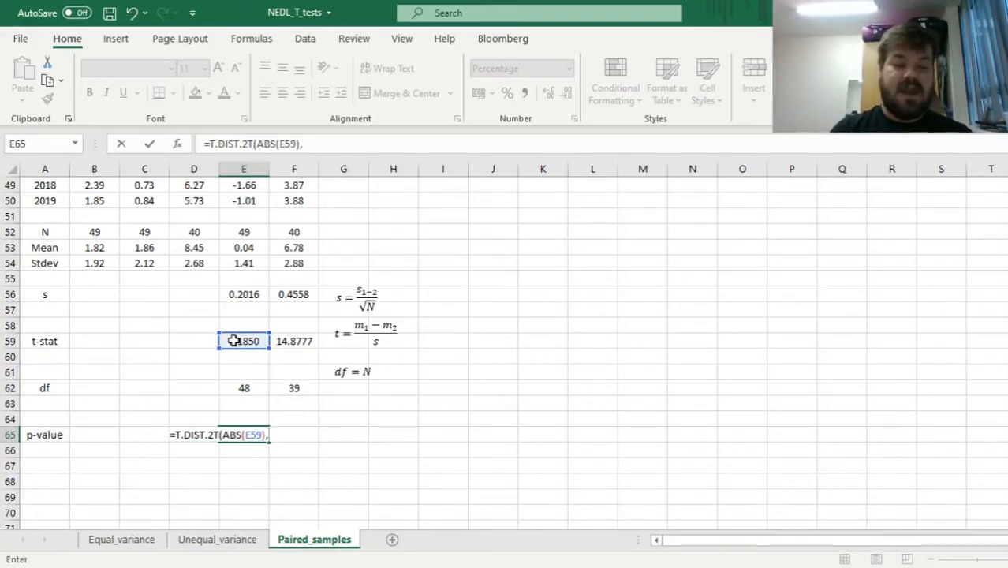
left_click(244, 387)
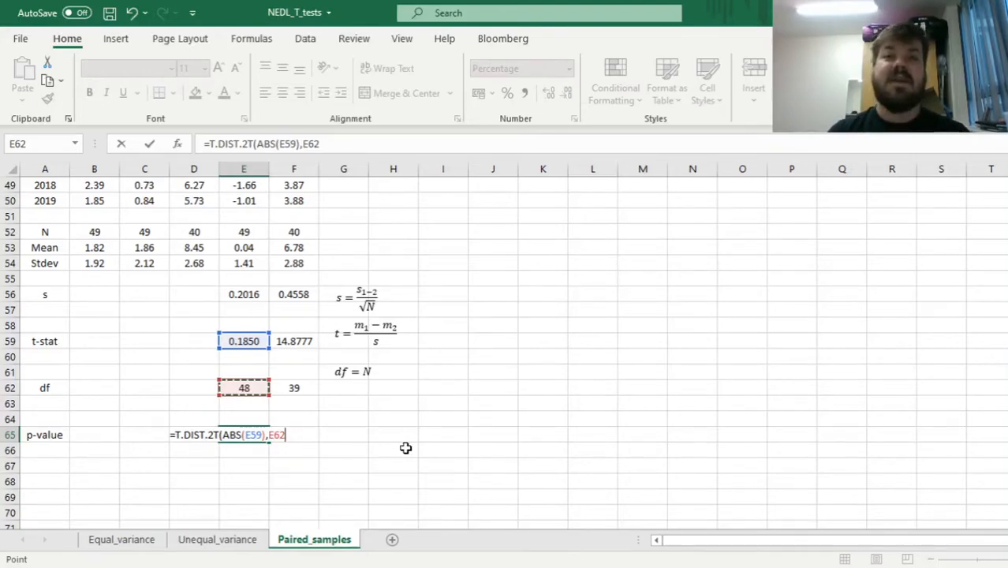
type(")")
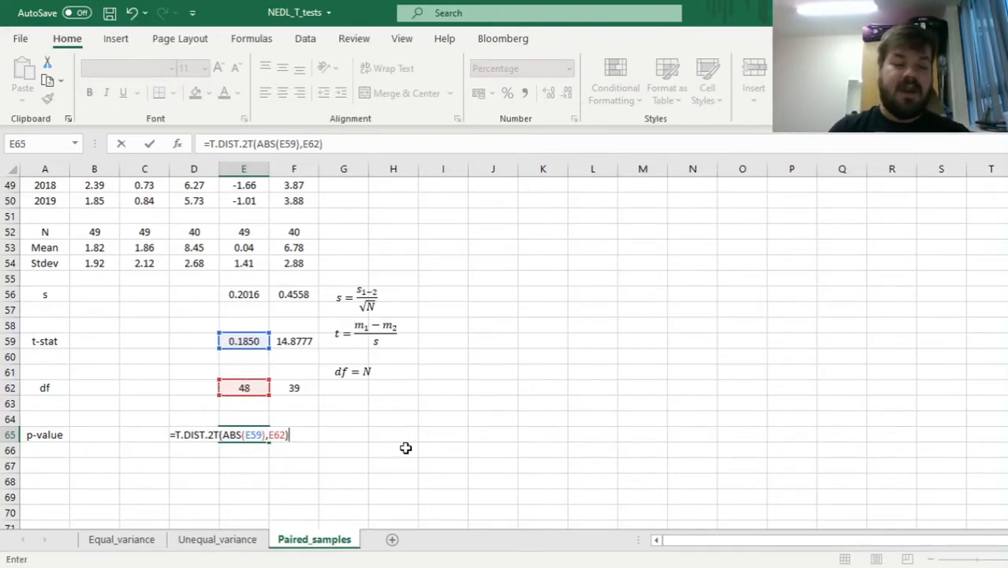
key("Enter")
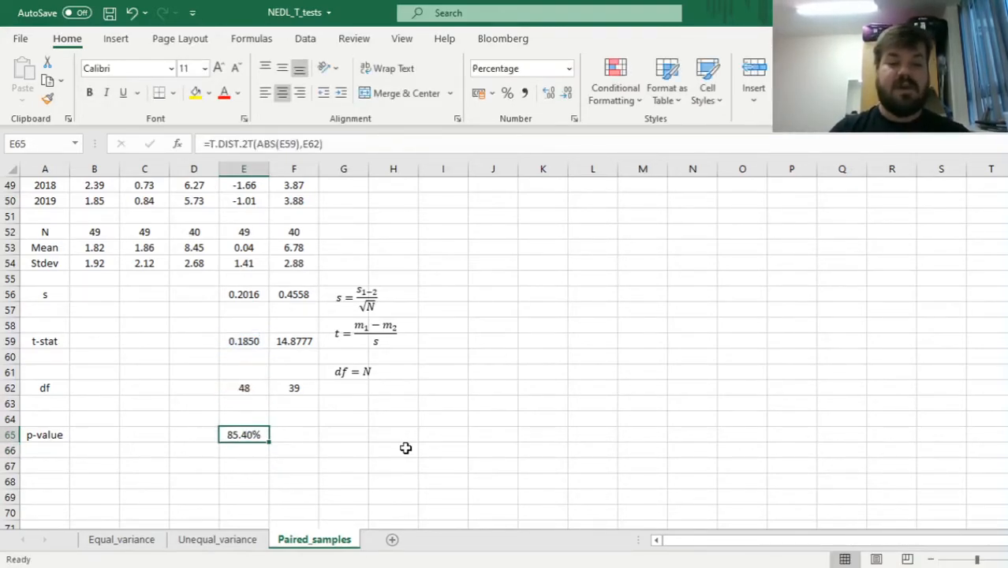
mouse_move(280, 476)
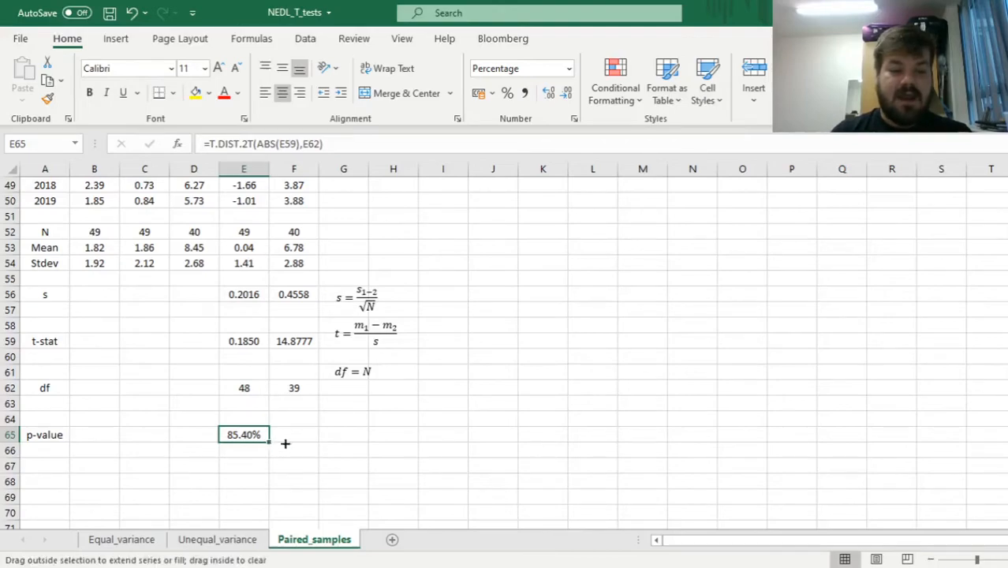
left_click_drag(243, 435, 294, 435)
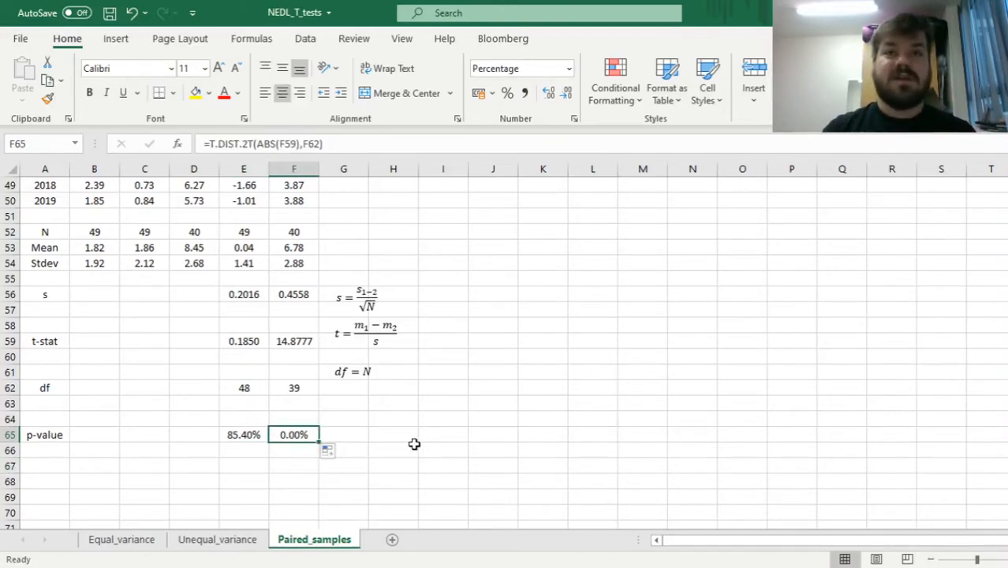
left_click(243, 434)
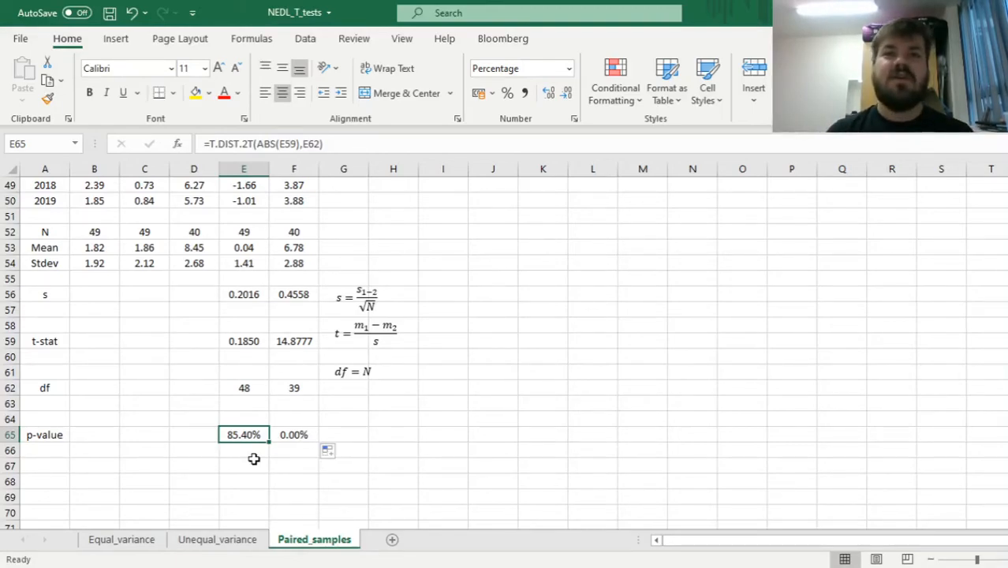
left_click(293, 435)
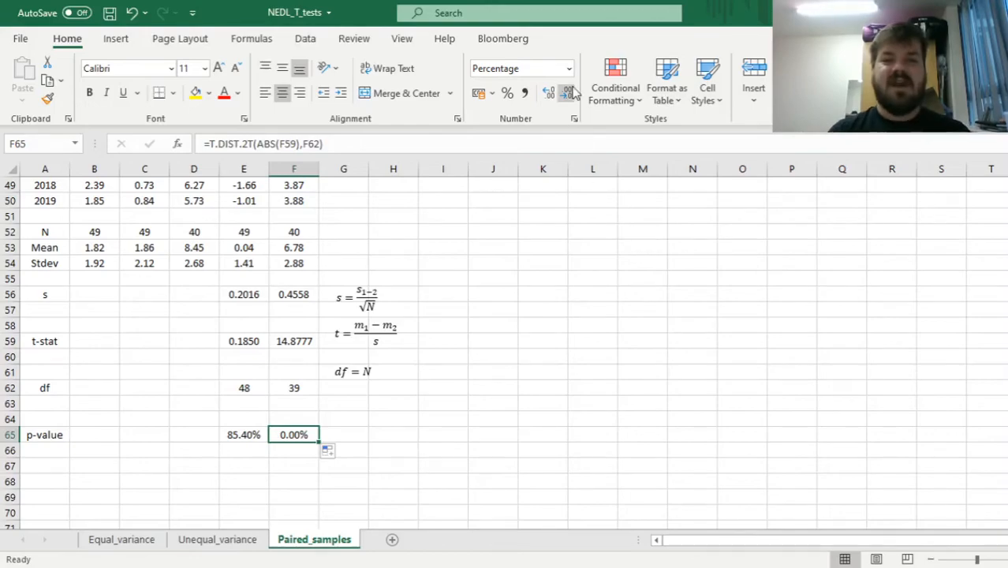
Increase the decimal places on F65 so the China-US p-value reads 0.0000000000000011469%
left_click(548, 93)
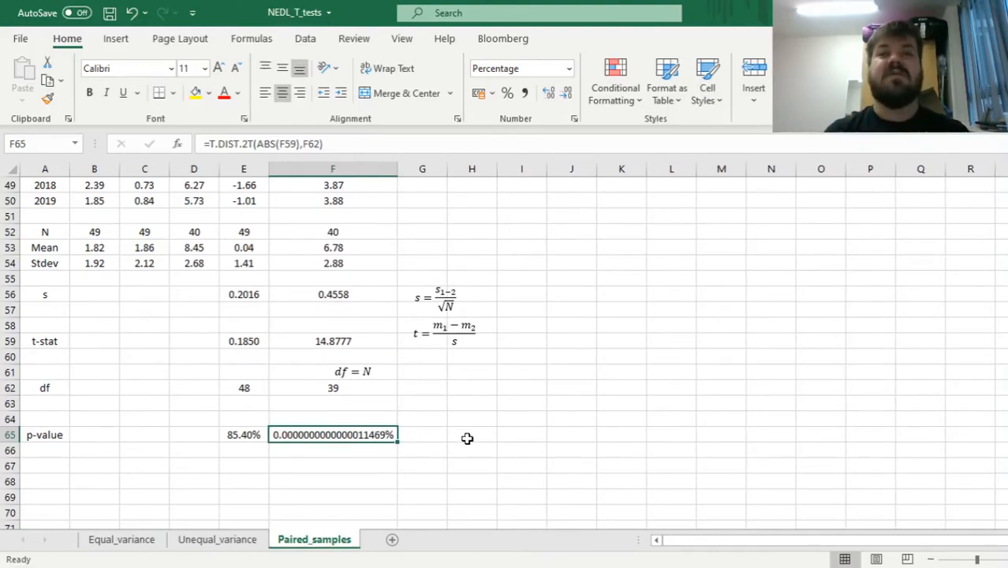
mouse_move(541, 373)
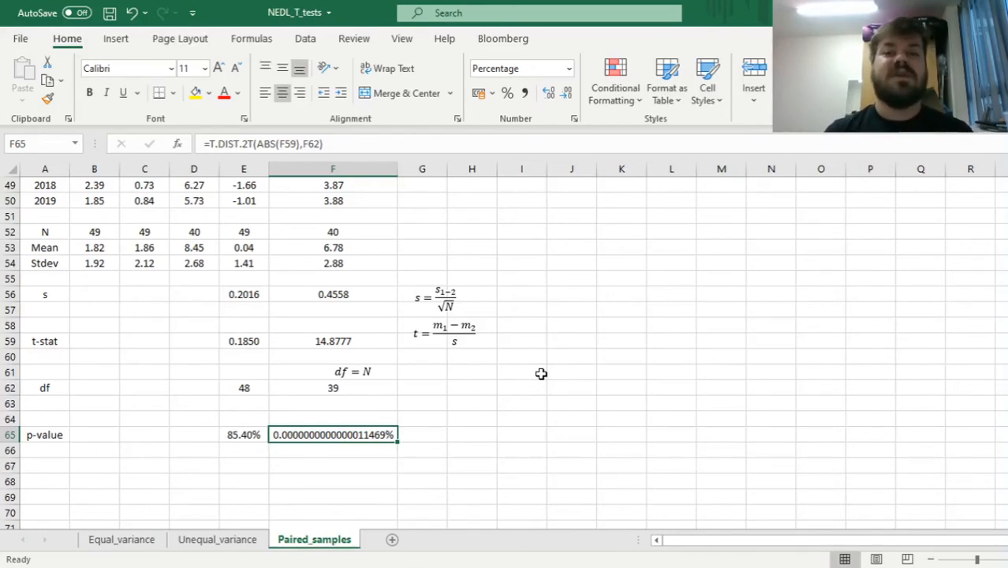
mouse_move(524, 380)
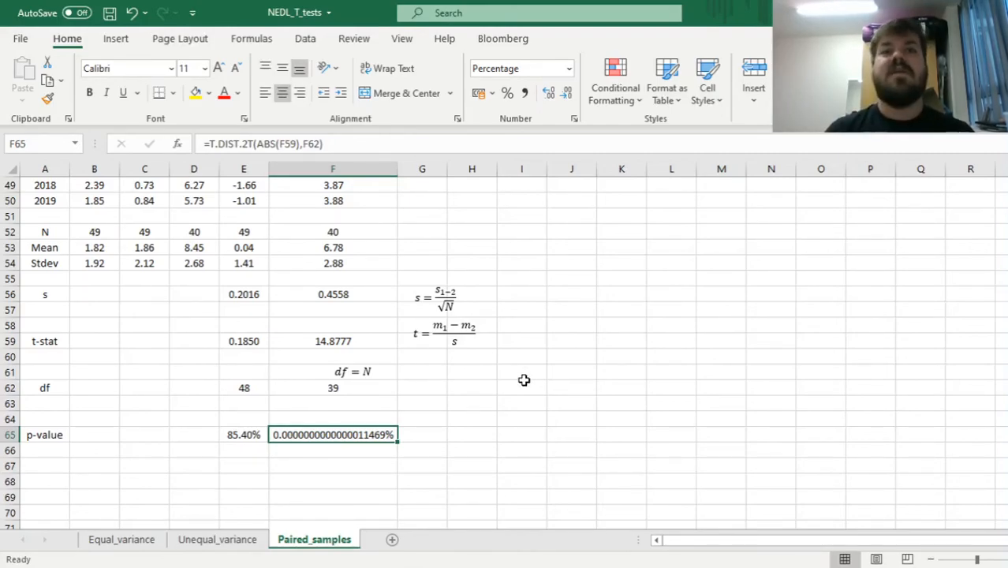